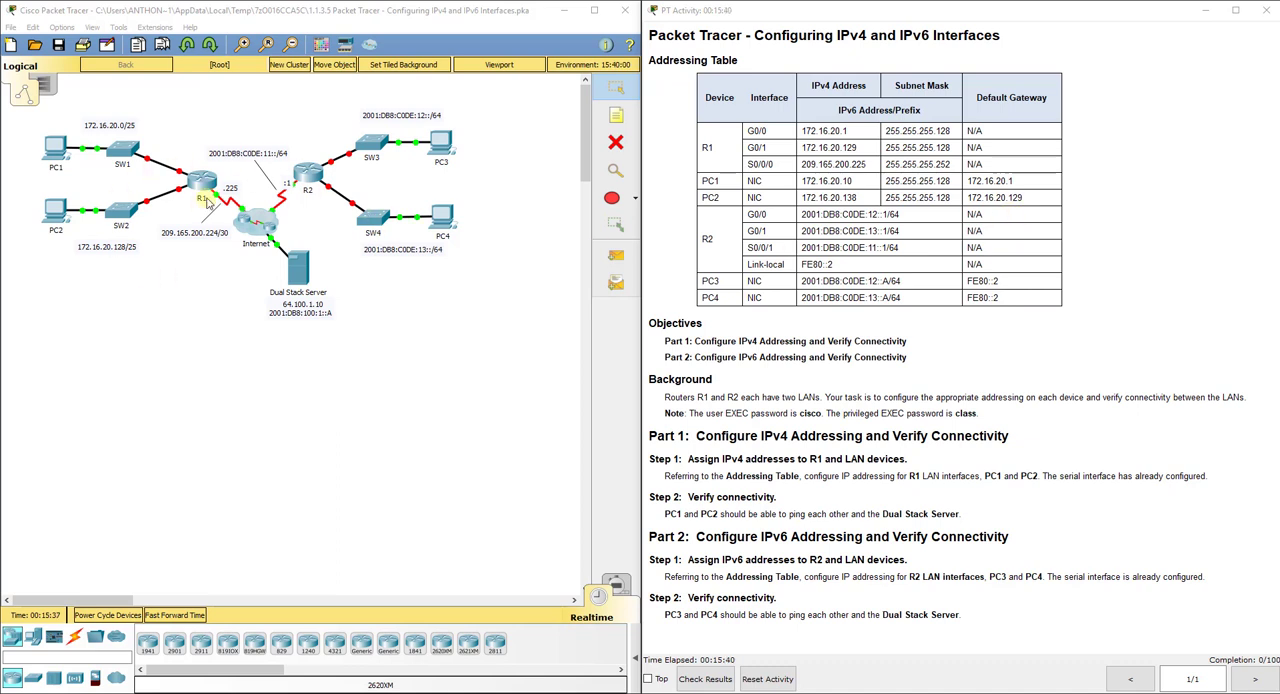
mouse_move(218, 122)
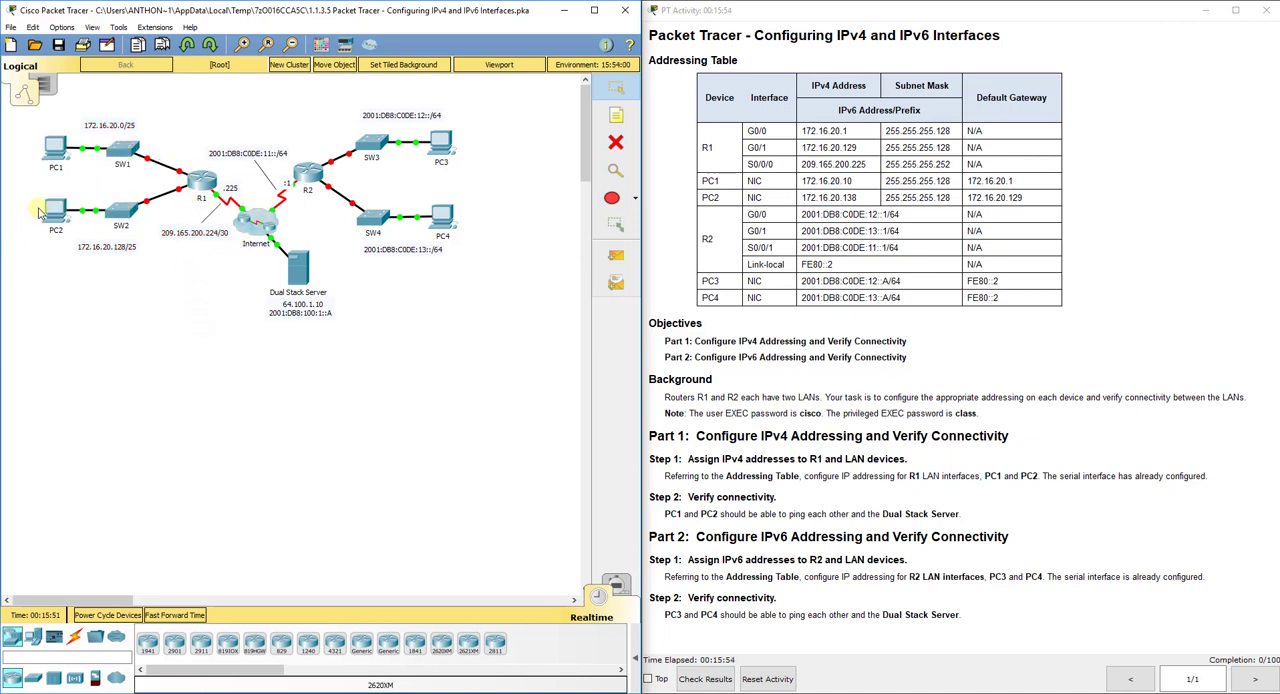
mouse_move(118, 320)
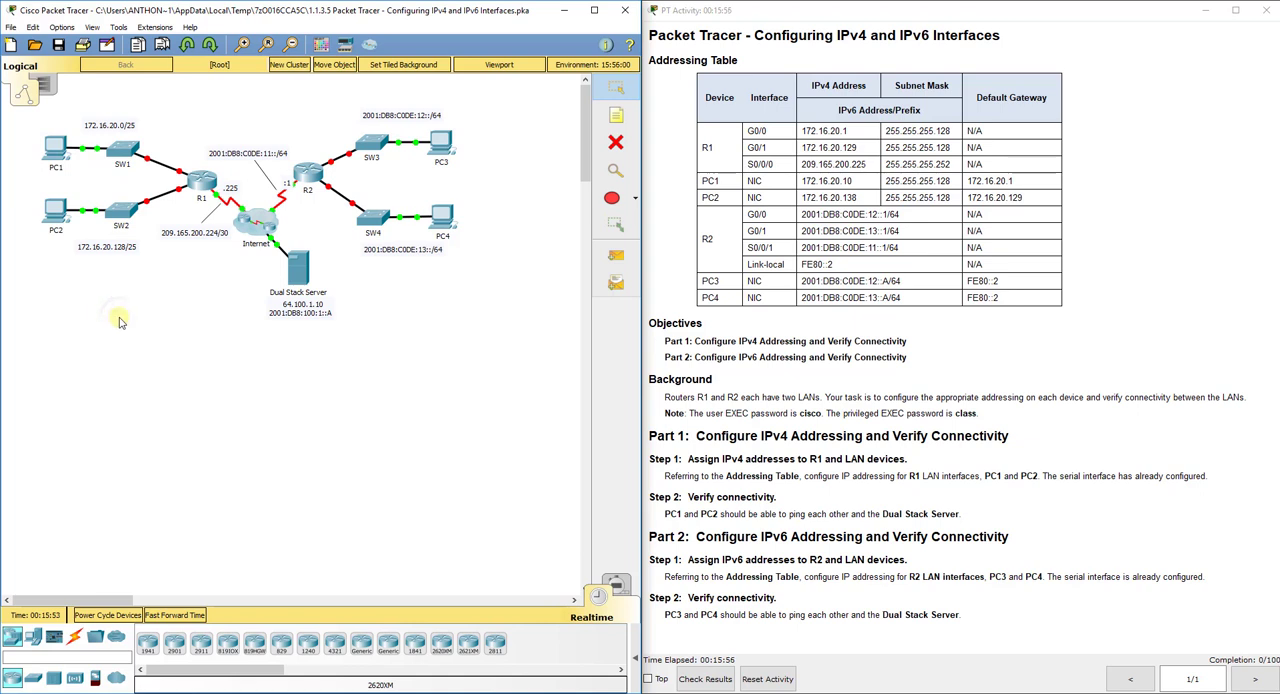
mouse_move(284, 104)
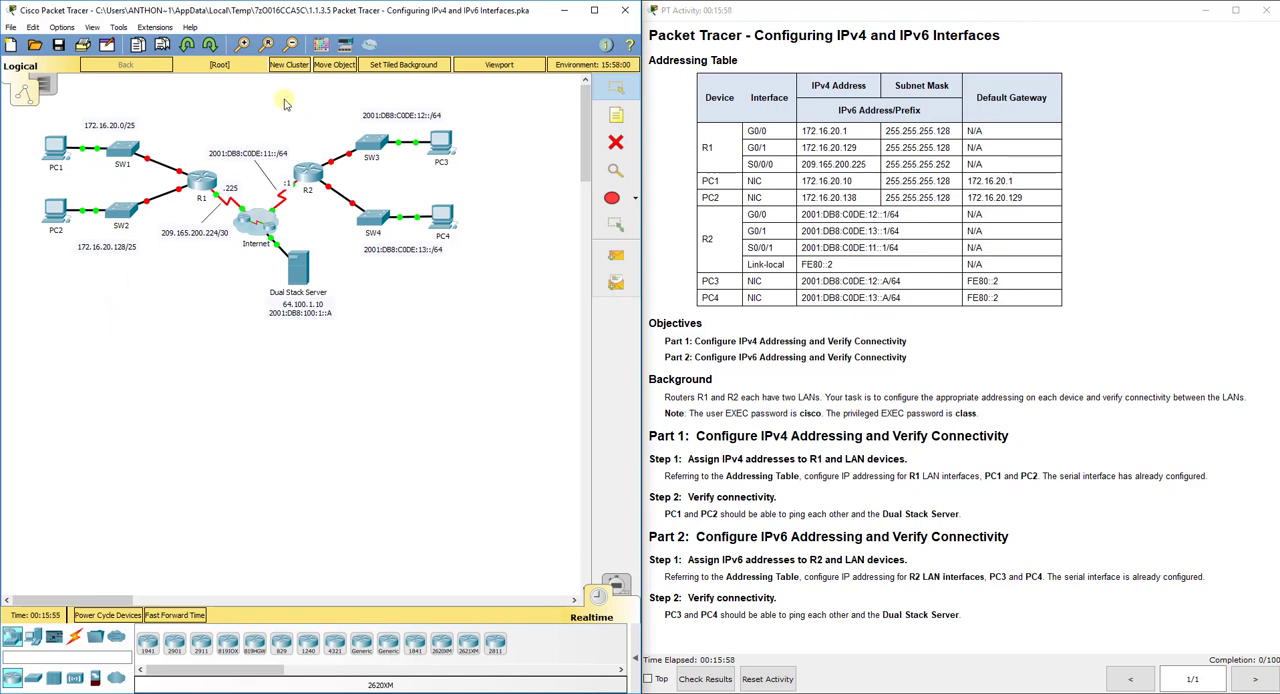
Bring up R1's CLI and move into global configuration mode with enable and config t
left_click_drag(284, 98, 530, 222)
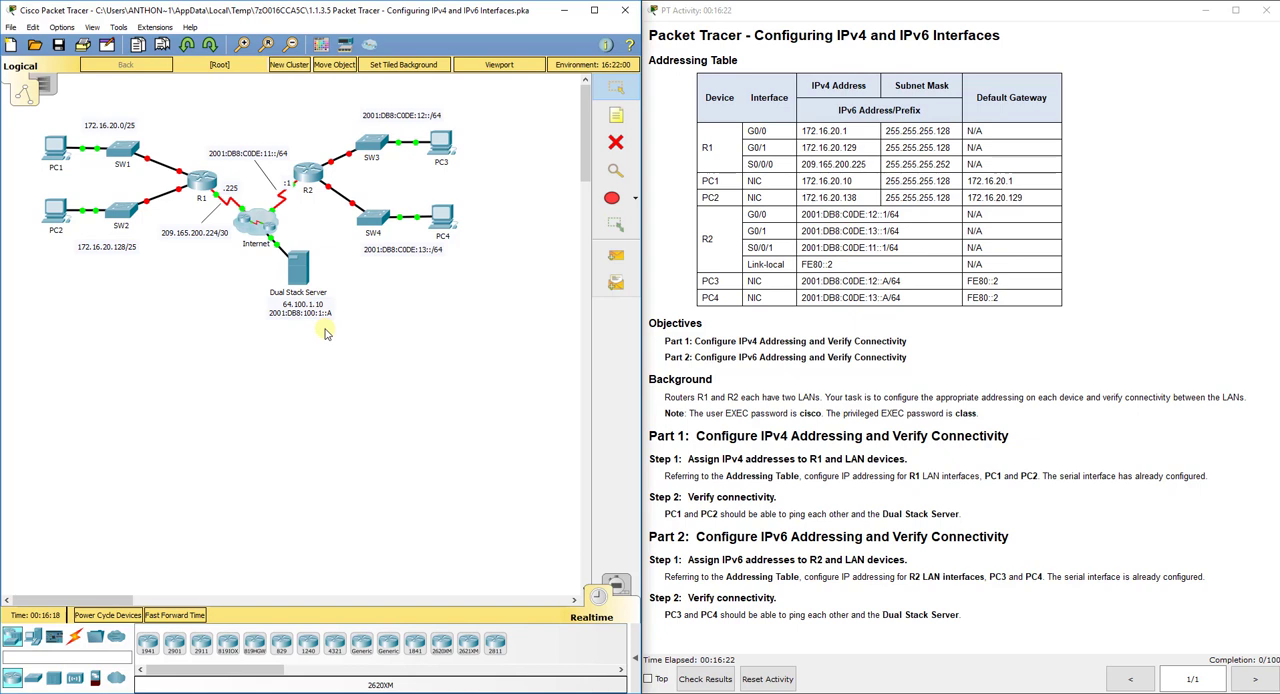
mouse_move(292, 382)
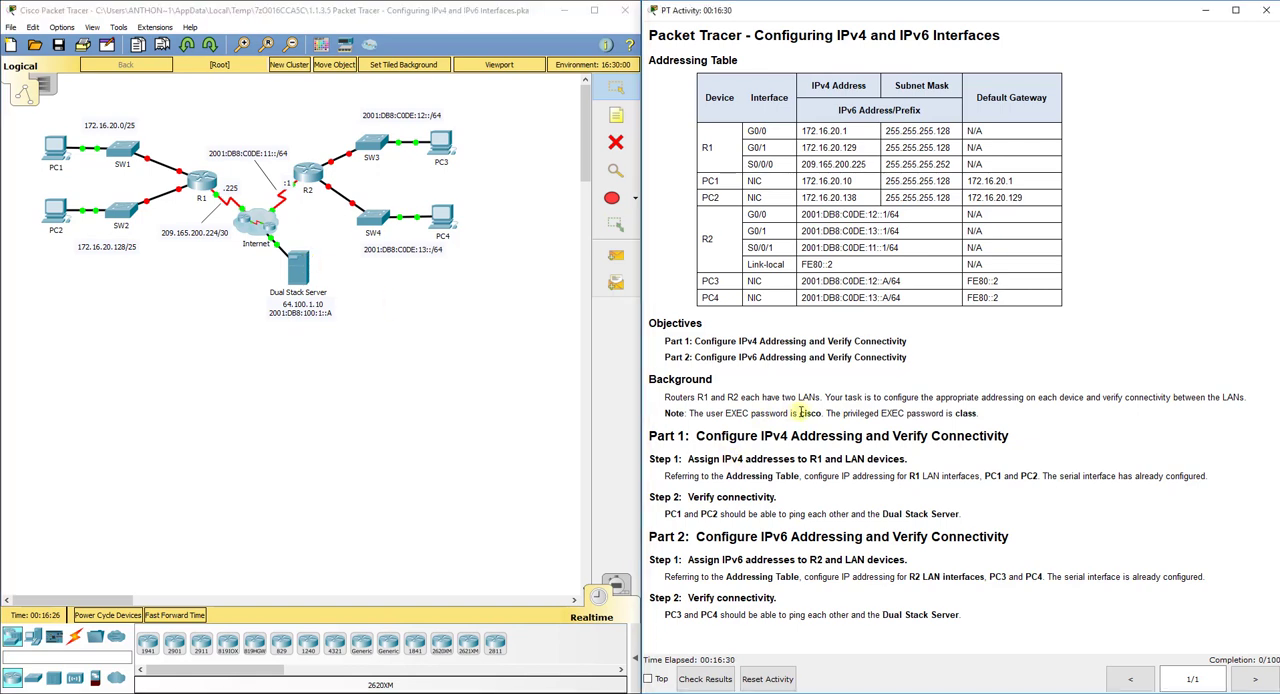
double_click(808, 412)
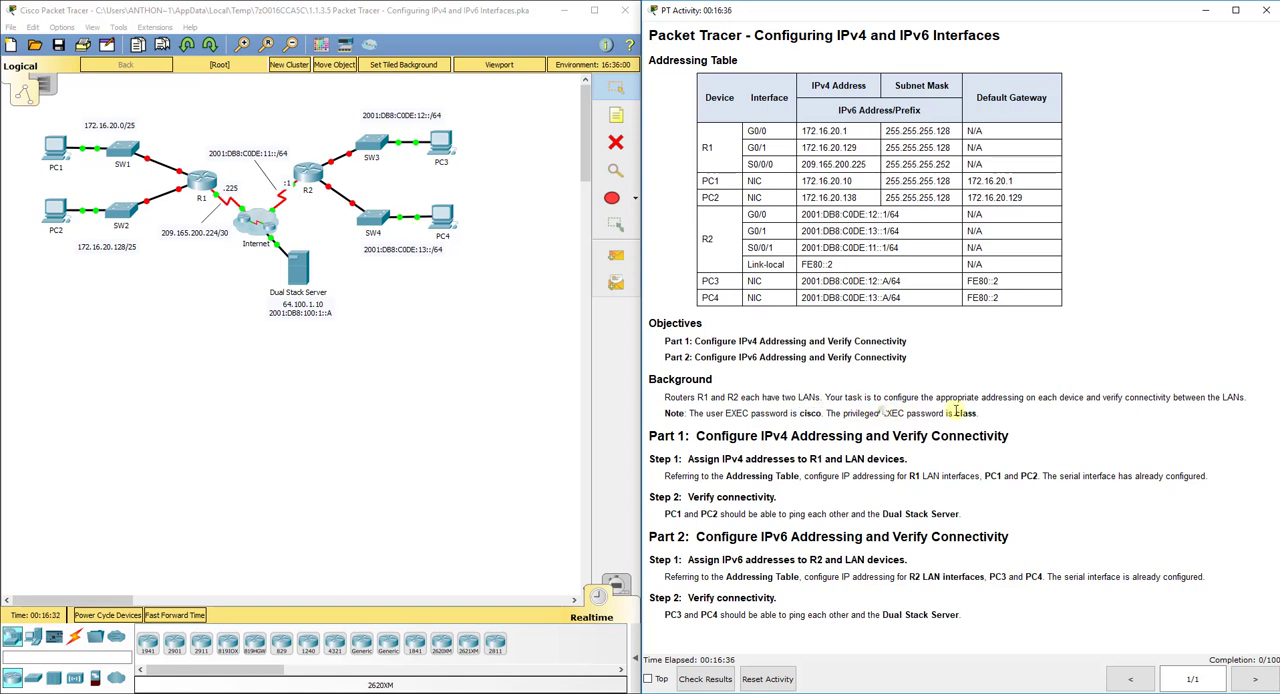
double_click(960, 412)
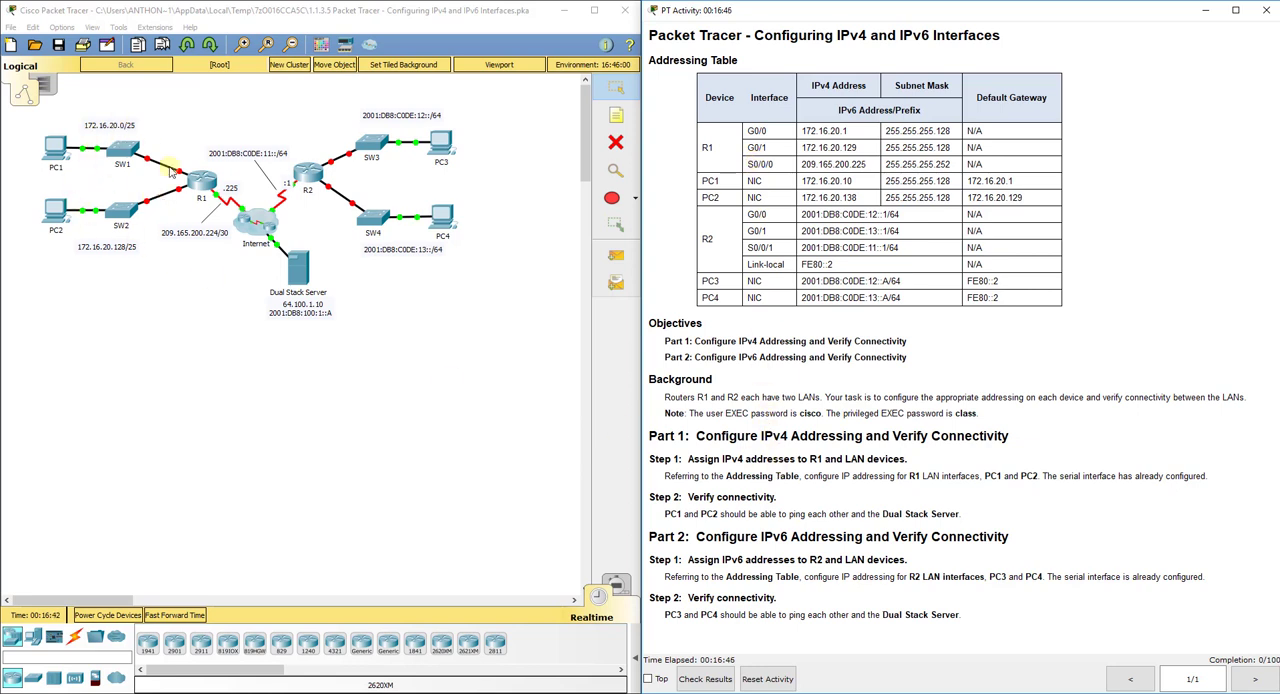
mouse_move(320, 204)
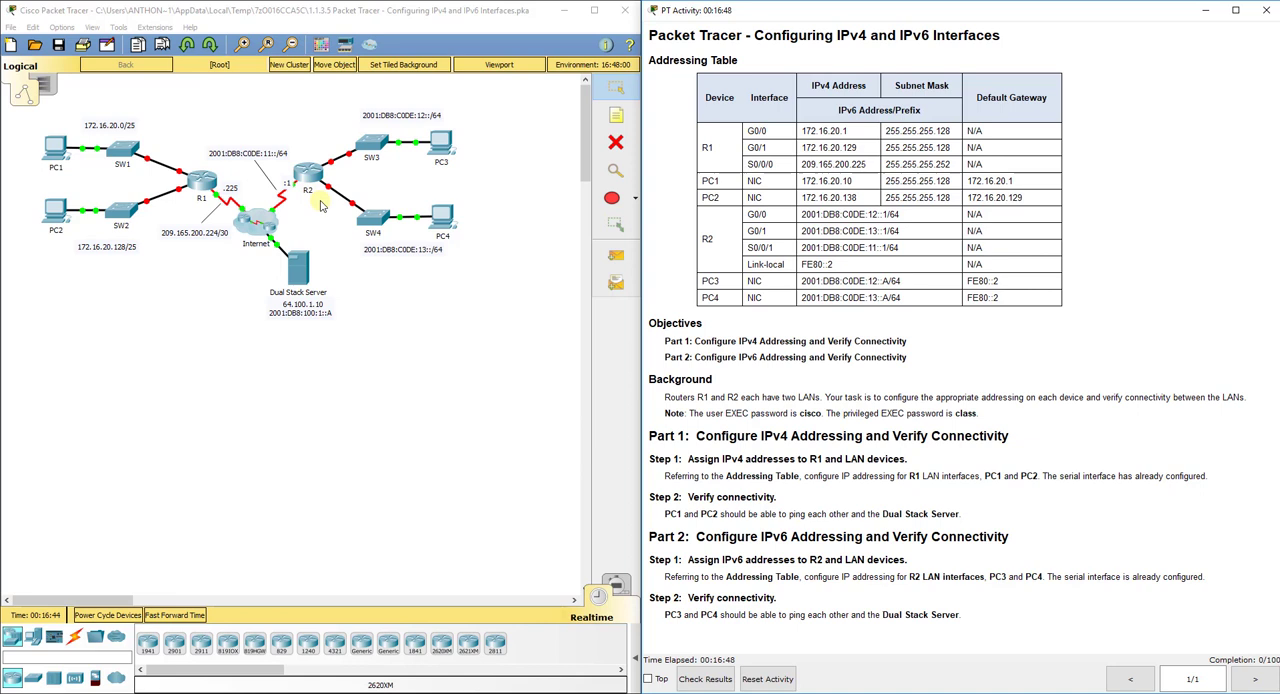
mouse_move(330, 464)
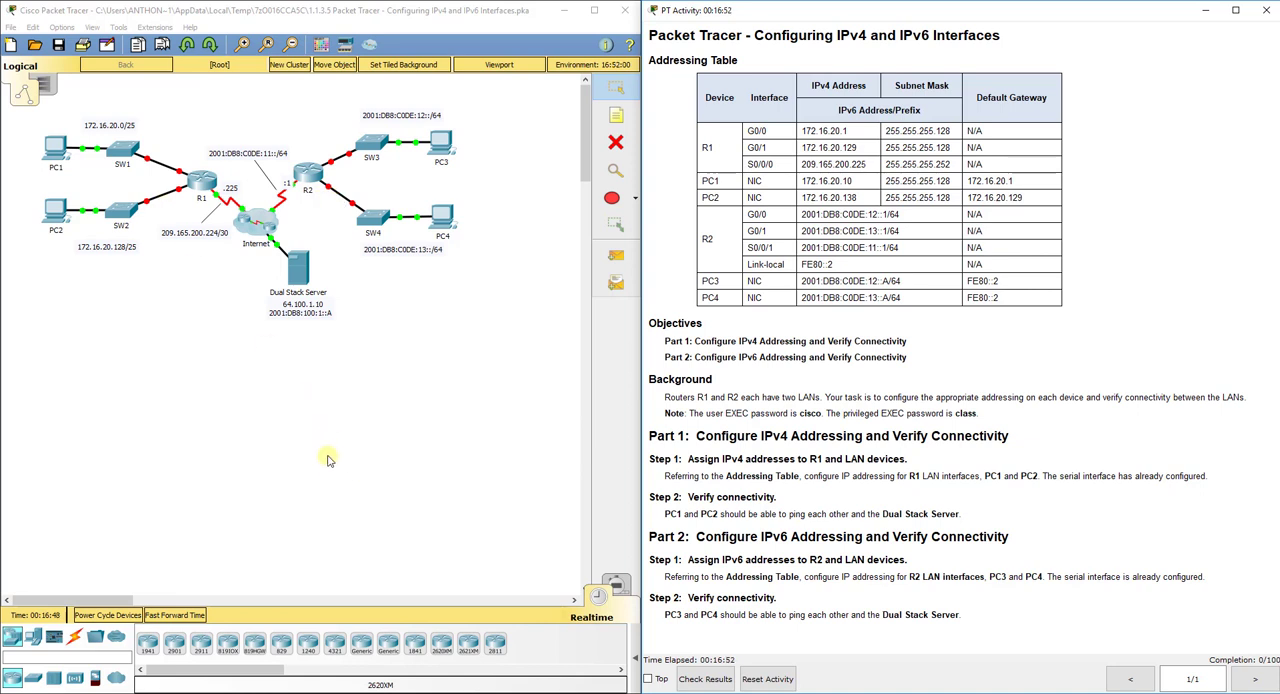
double_click(200, 184)
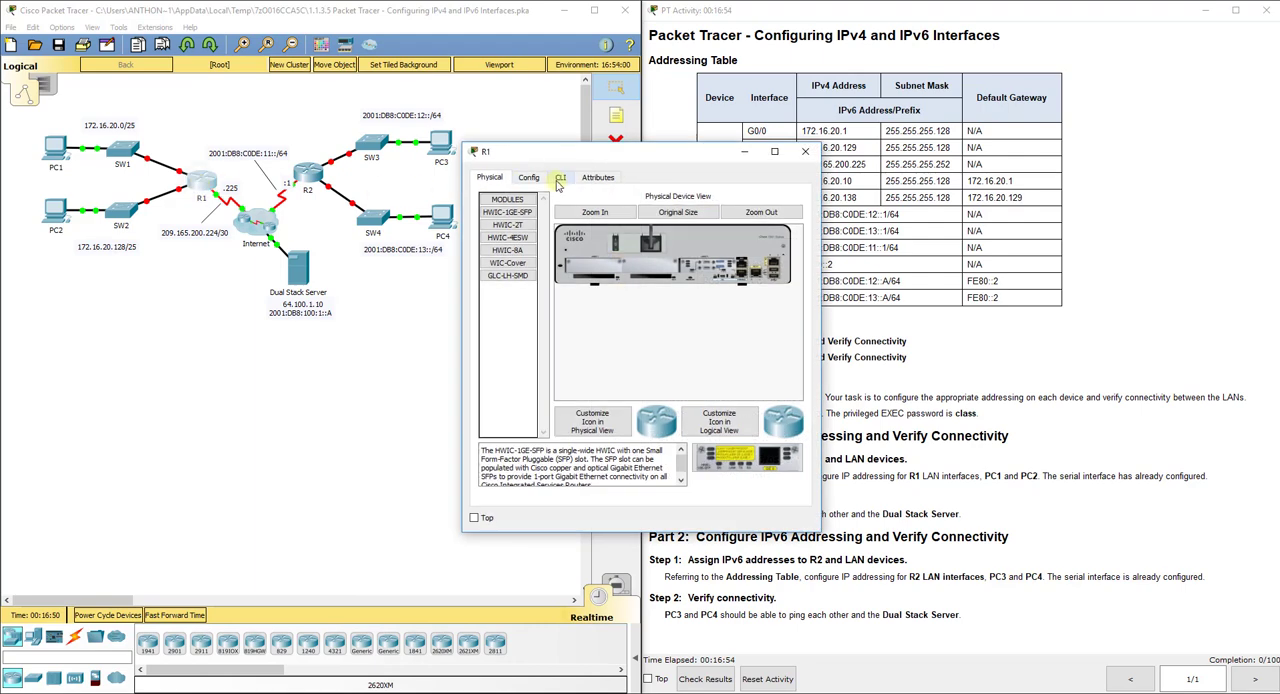
left_click(560, 176)
type("en")
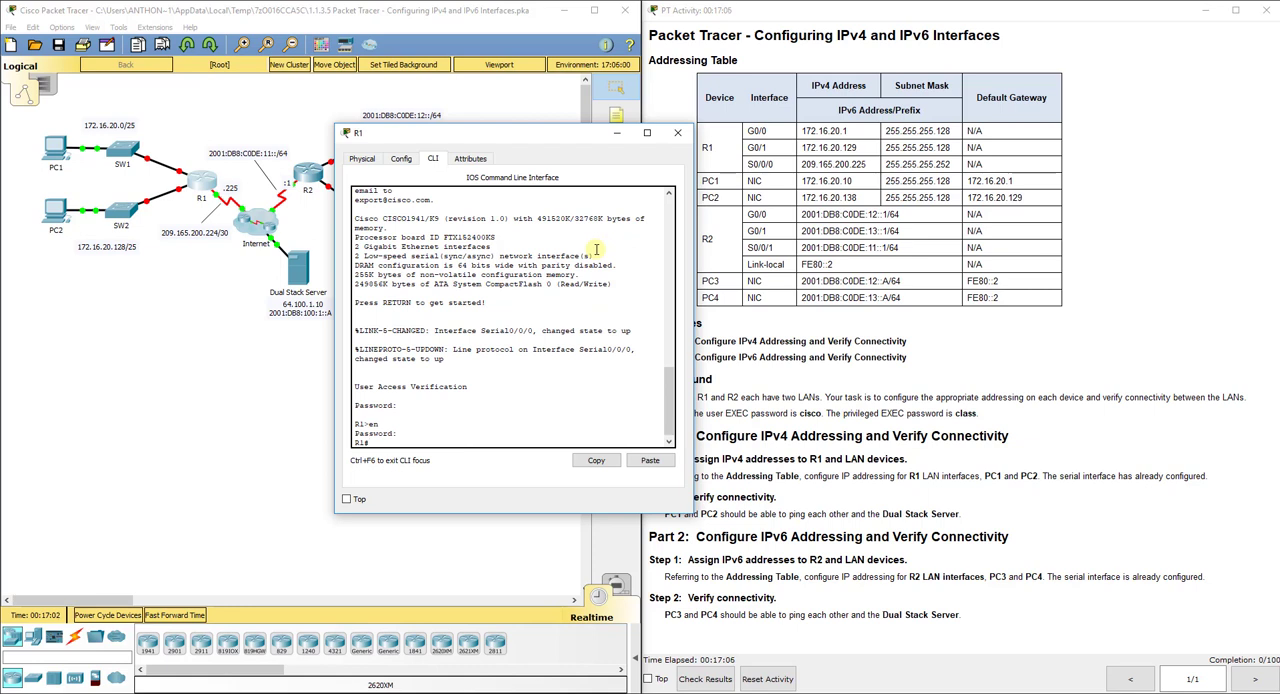
type("config t")
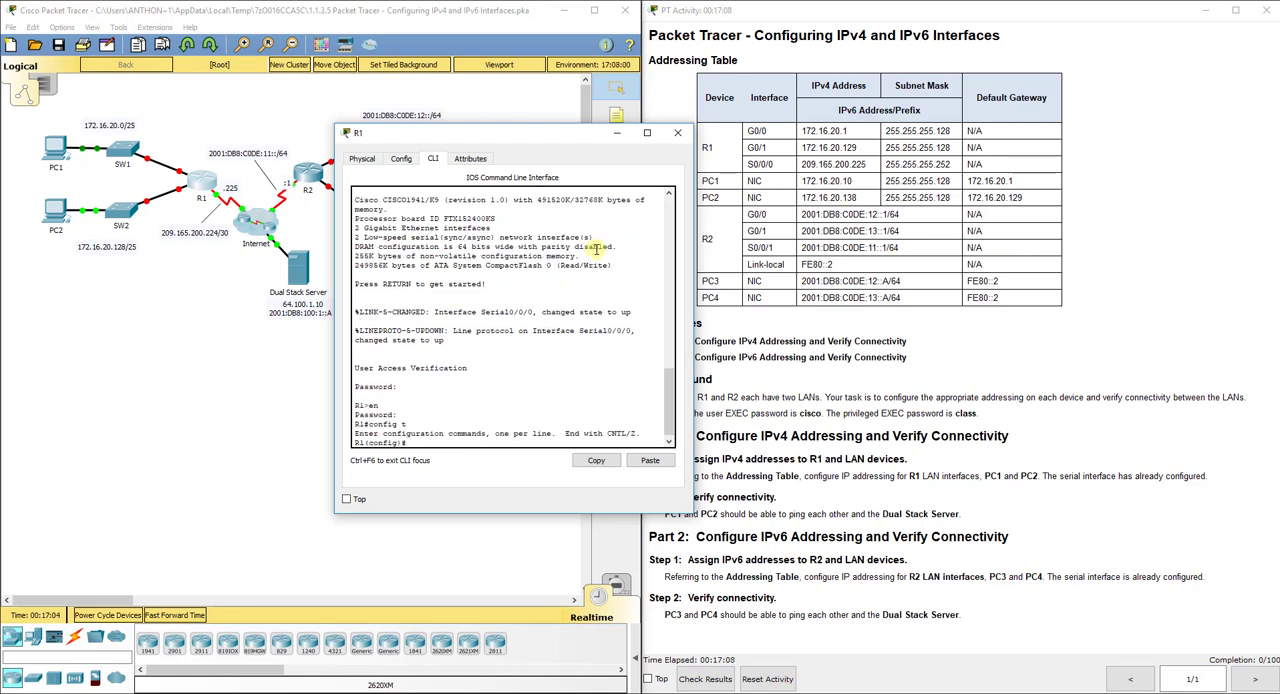
mouse_move(516, 492)
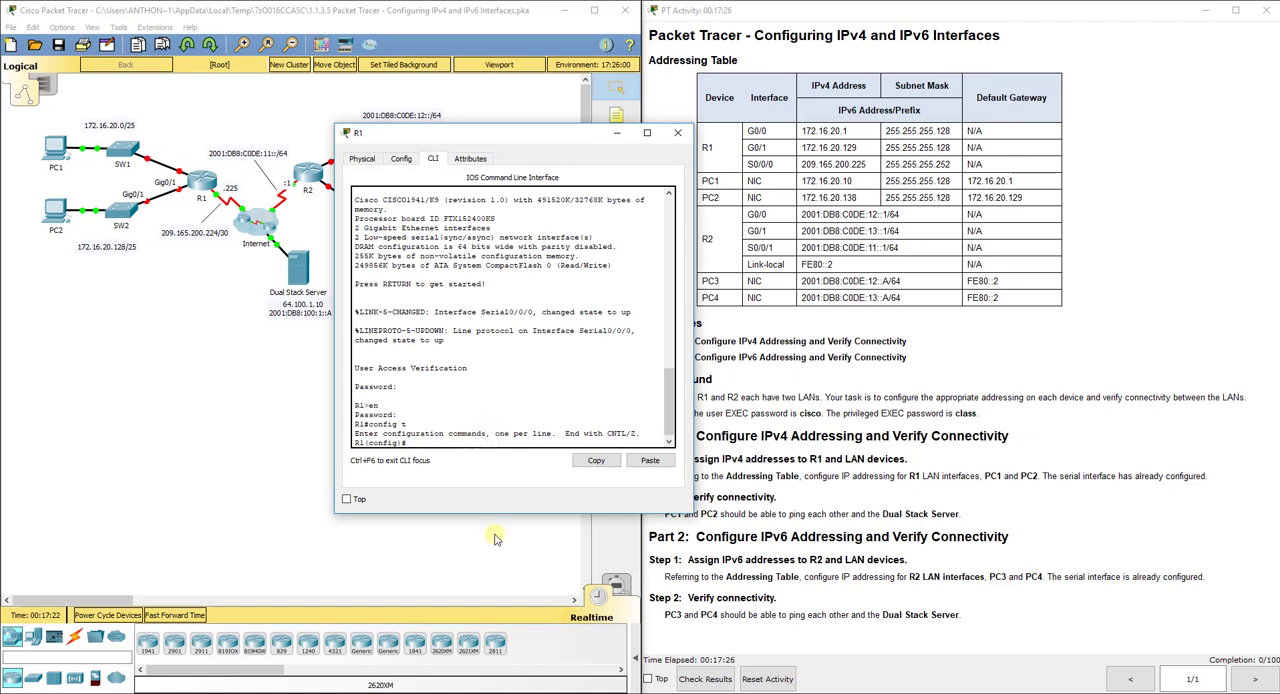
Assign R1's G0/0 the address 172.16.20.1 255.255.255.128
type("int g0/0")
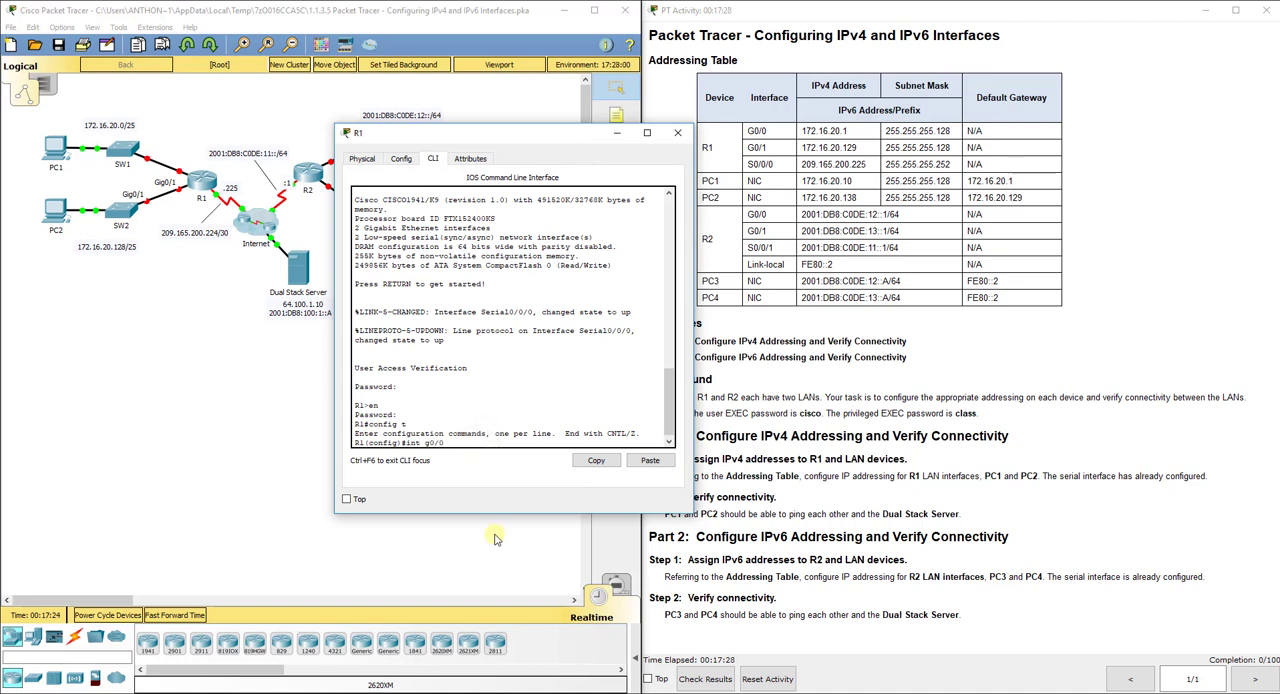
type("ip add")
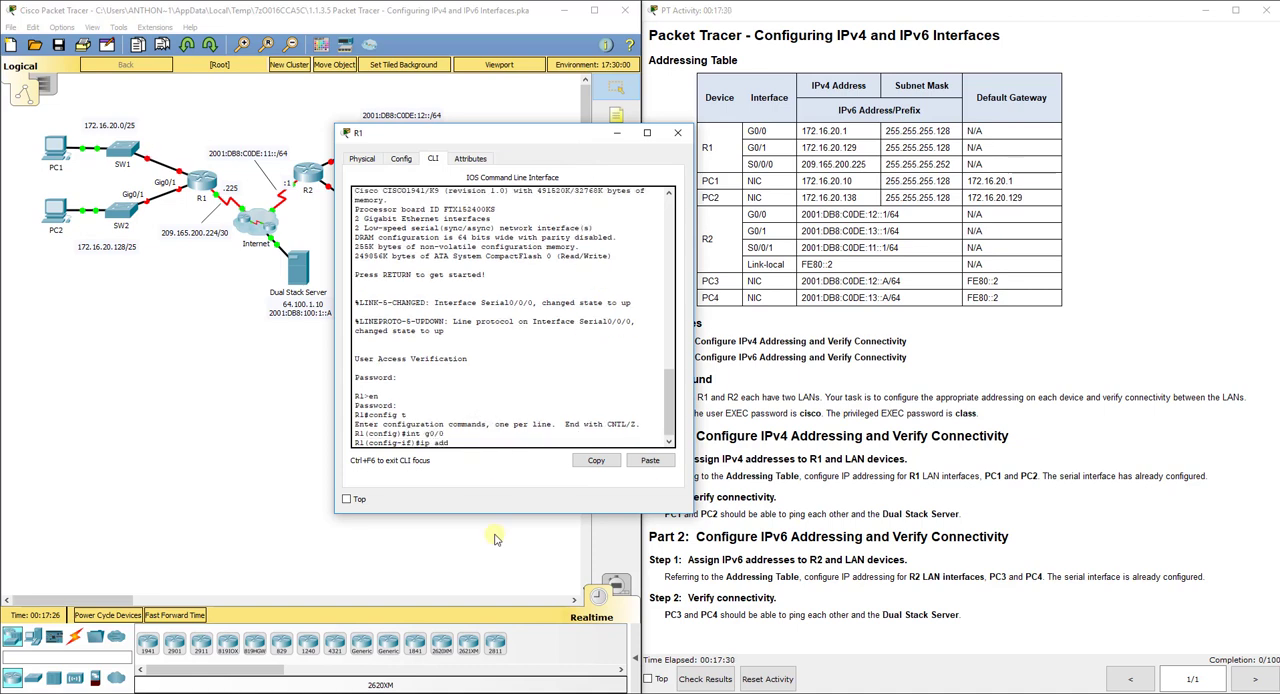
type("172.16.20.1")
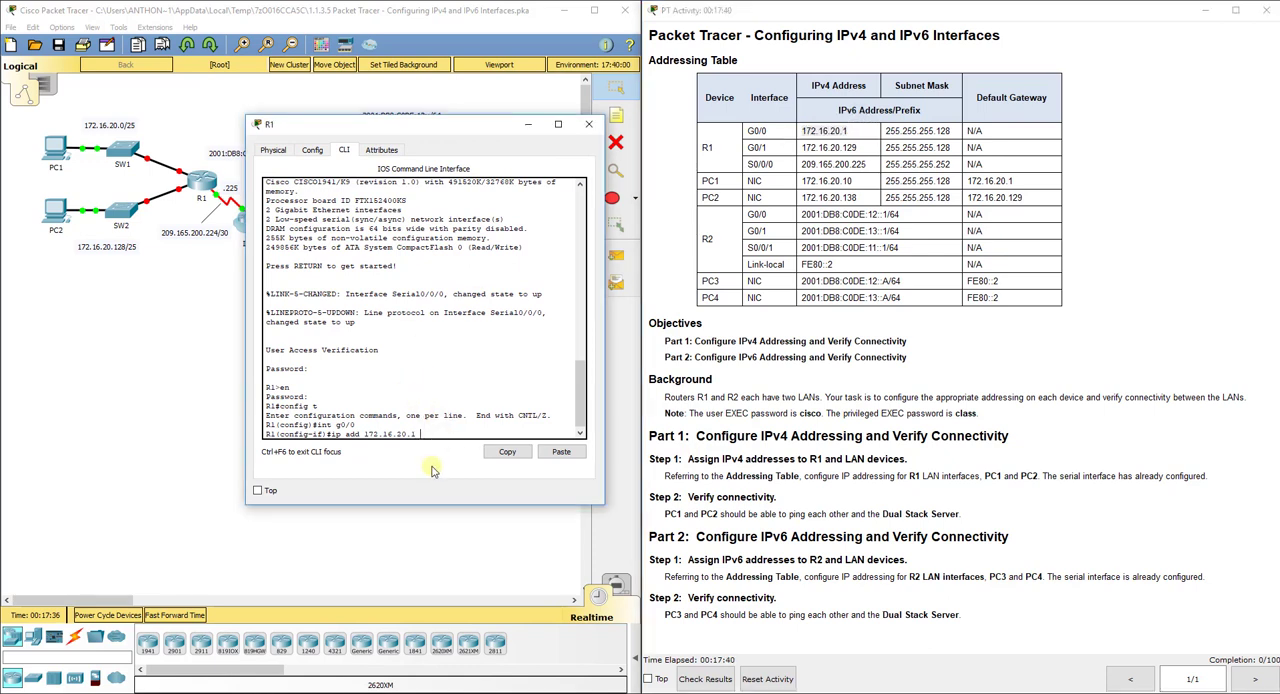
type("255.255.255")
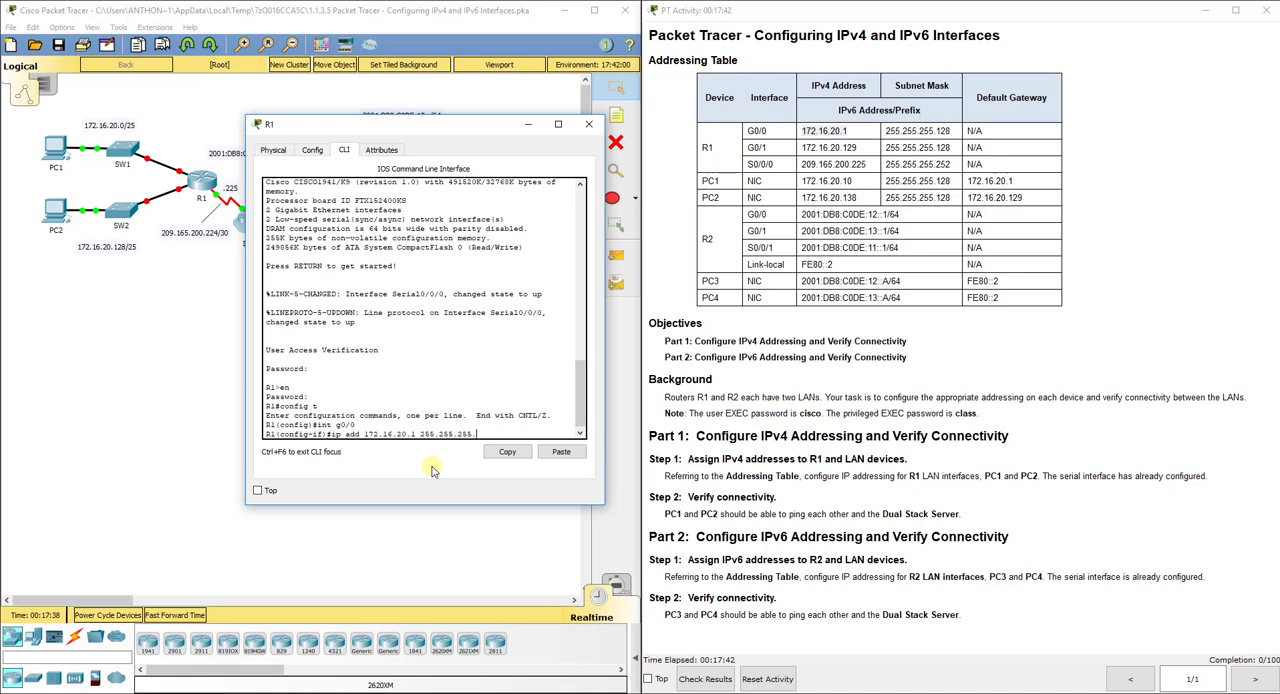
type(".128")
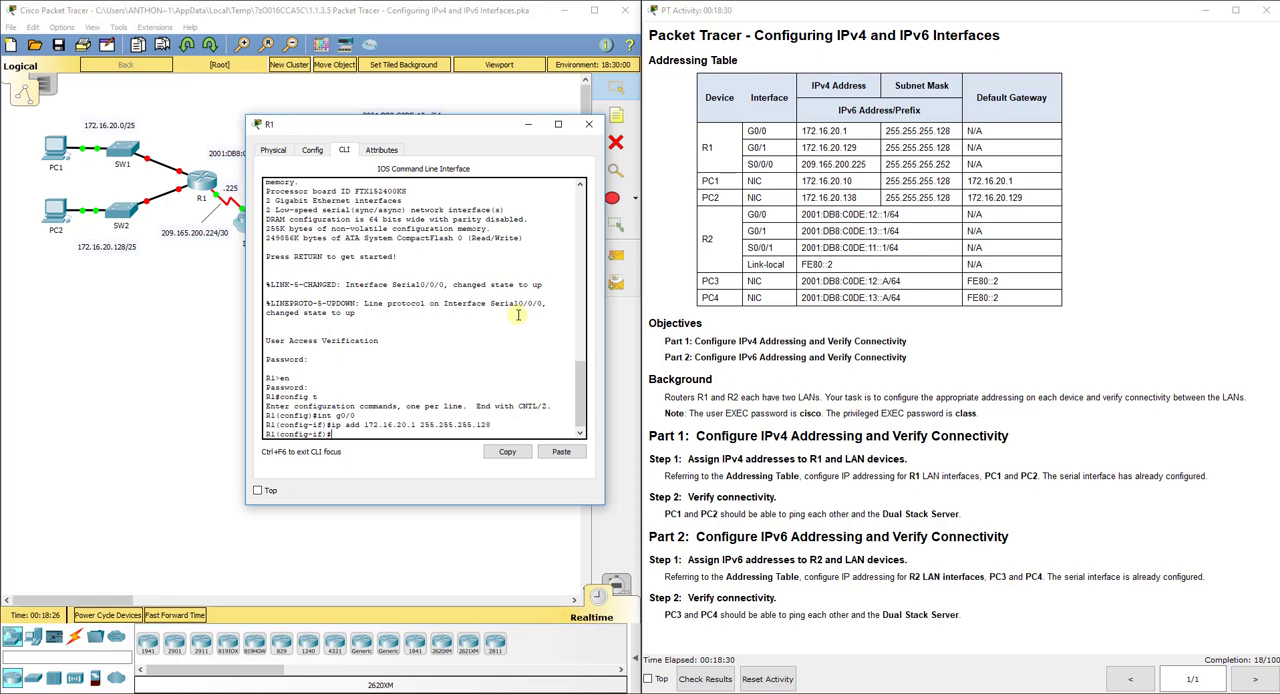
Add a description to G0/0, enable it, and exit toward G0/1
type("description connection to SW1")
type("no shutdown")
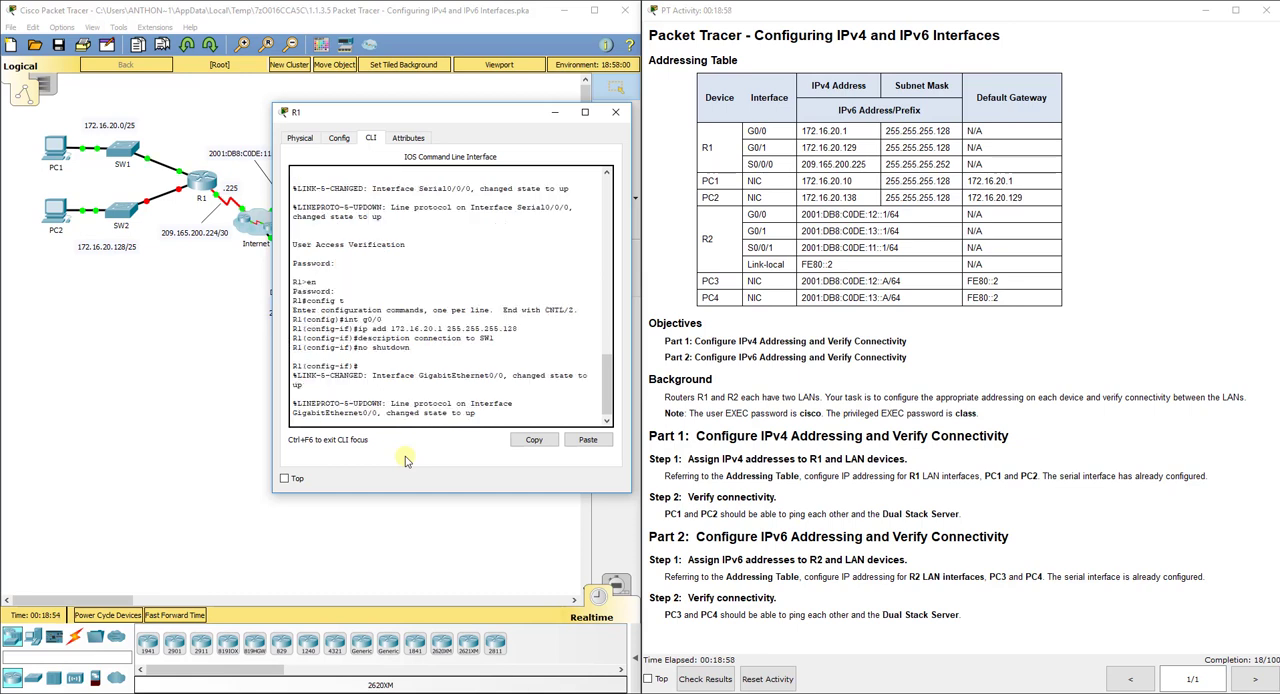
type("exit")
type("int g0/1")
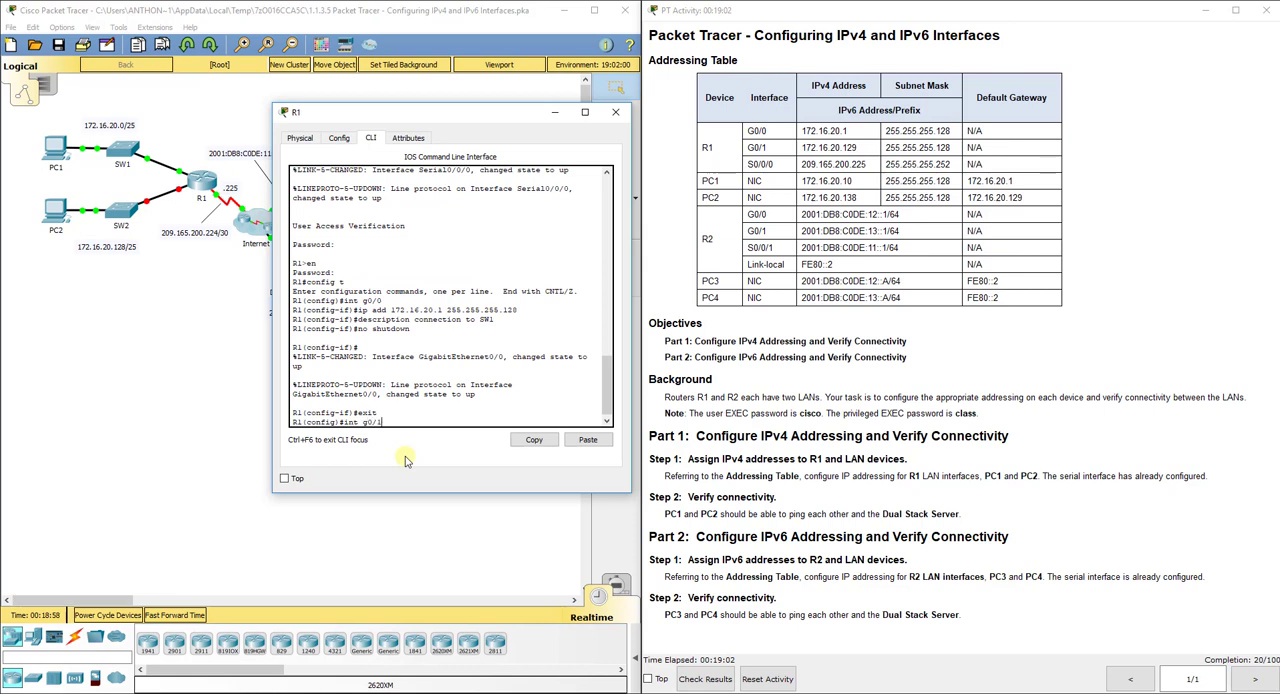
Give R1's G0/1 172.16.20.129 255.255.255.192 with a 'connection to SW2' description and no shutdown
type("ip add 172.16.20.129")
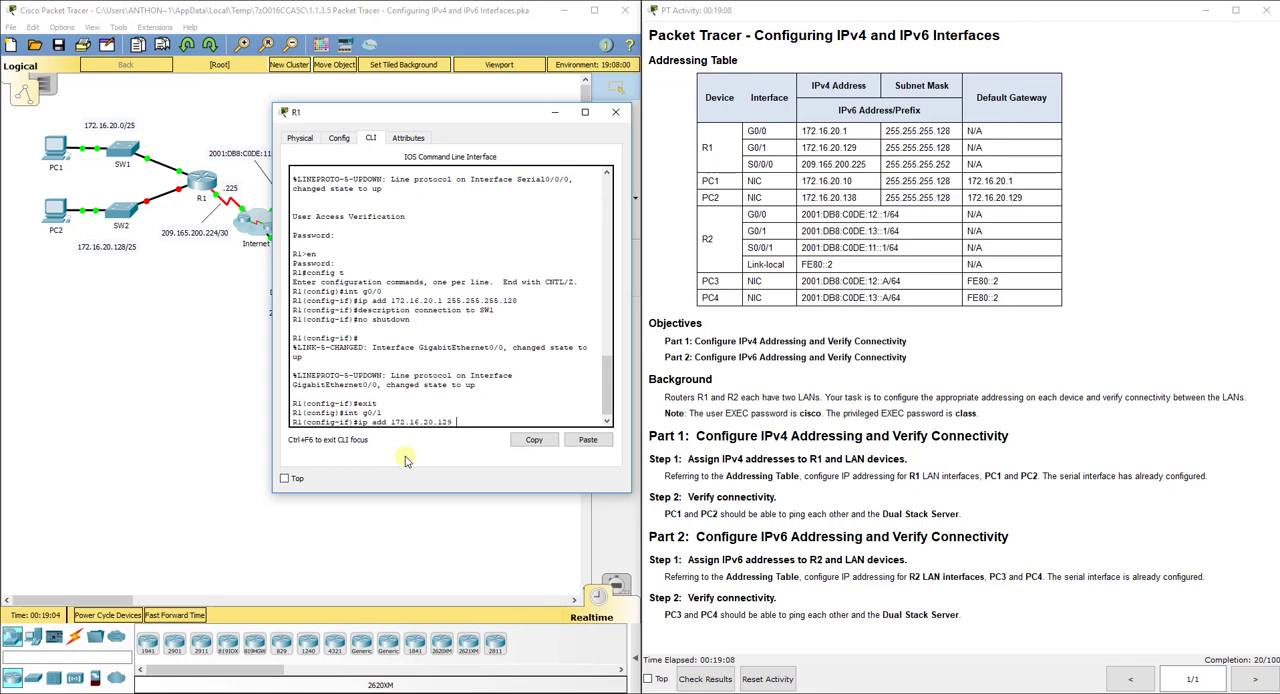
type("255.255.255.128")
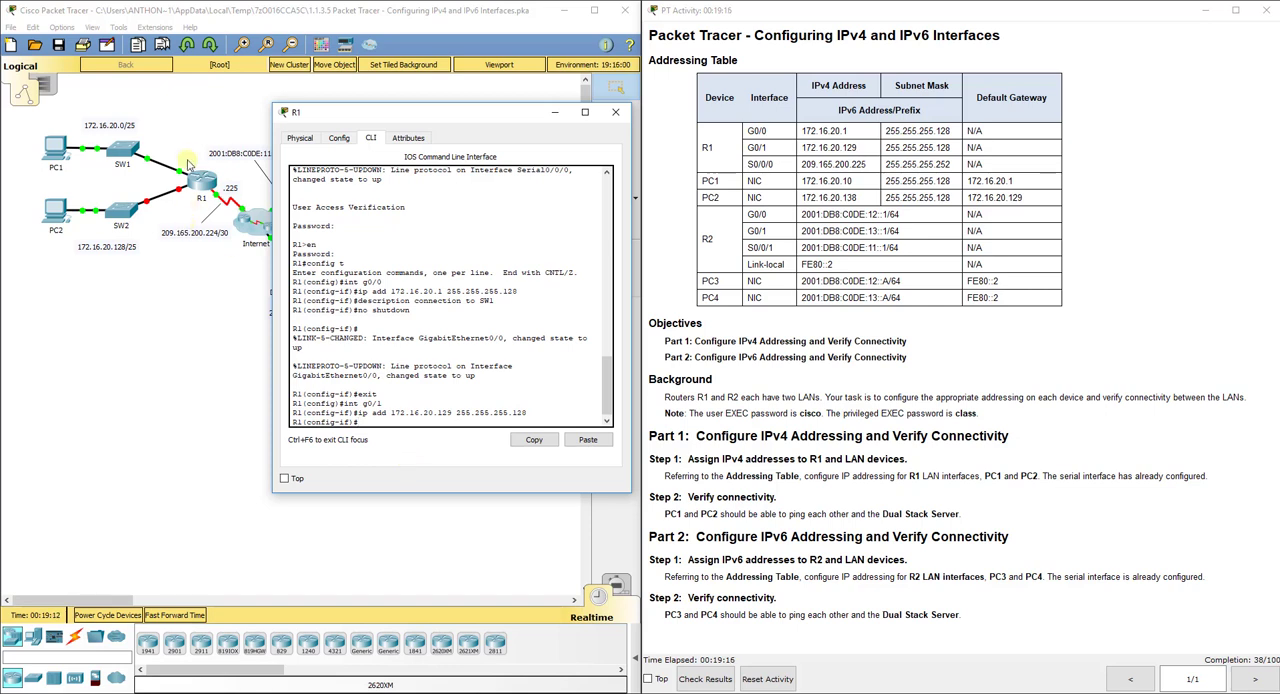
mouse_move(76, 216)
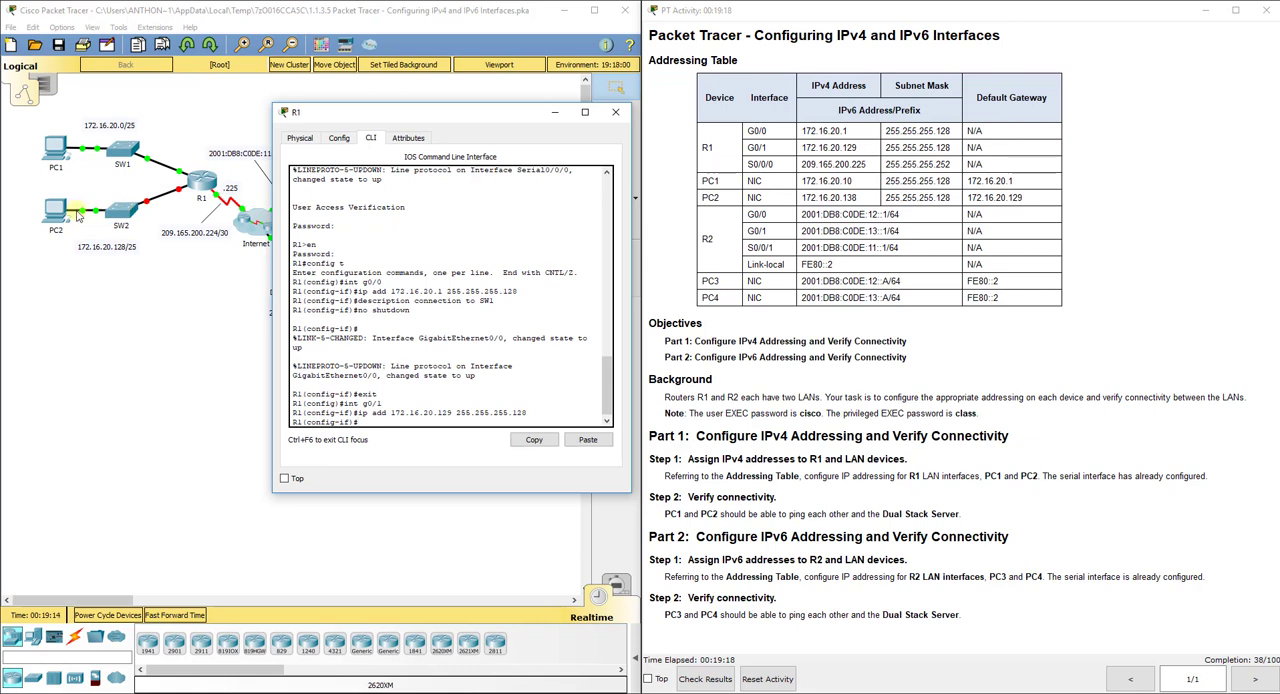
mouse_move(196, 404)
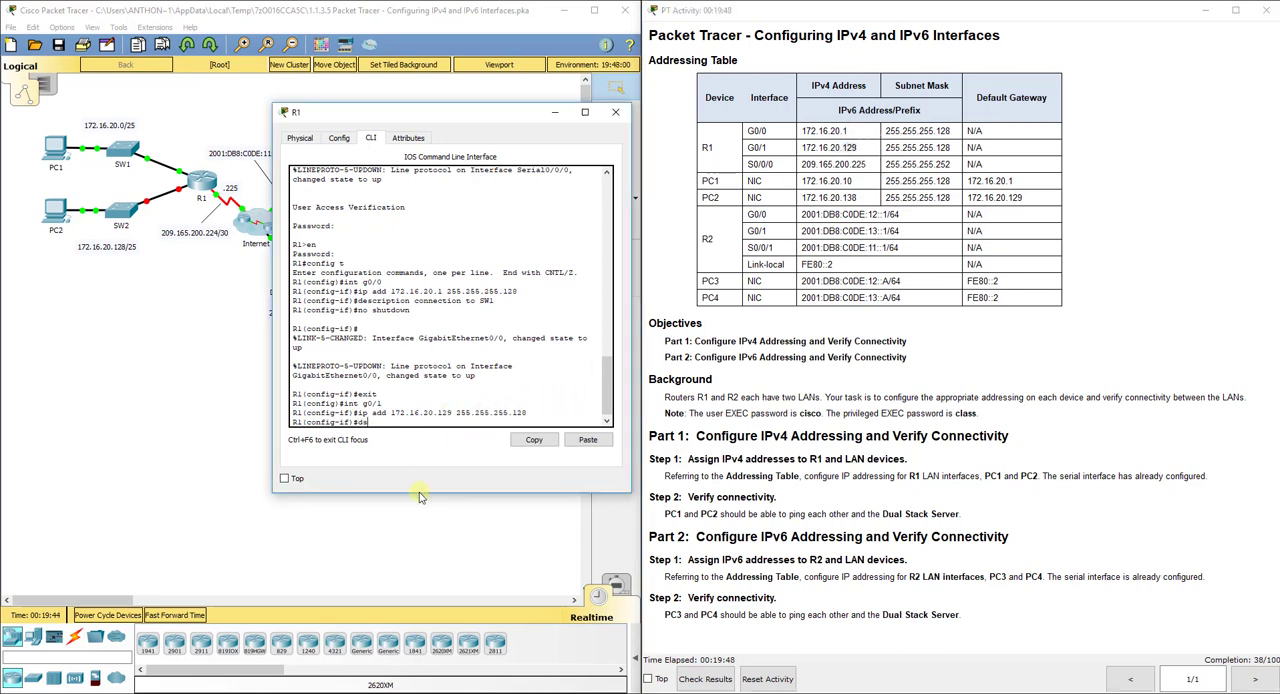
type("description connection to SW2")
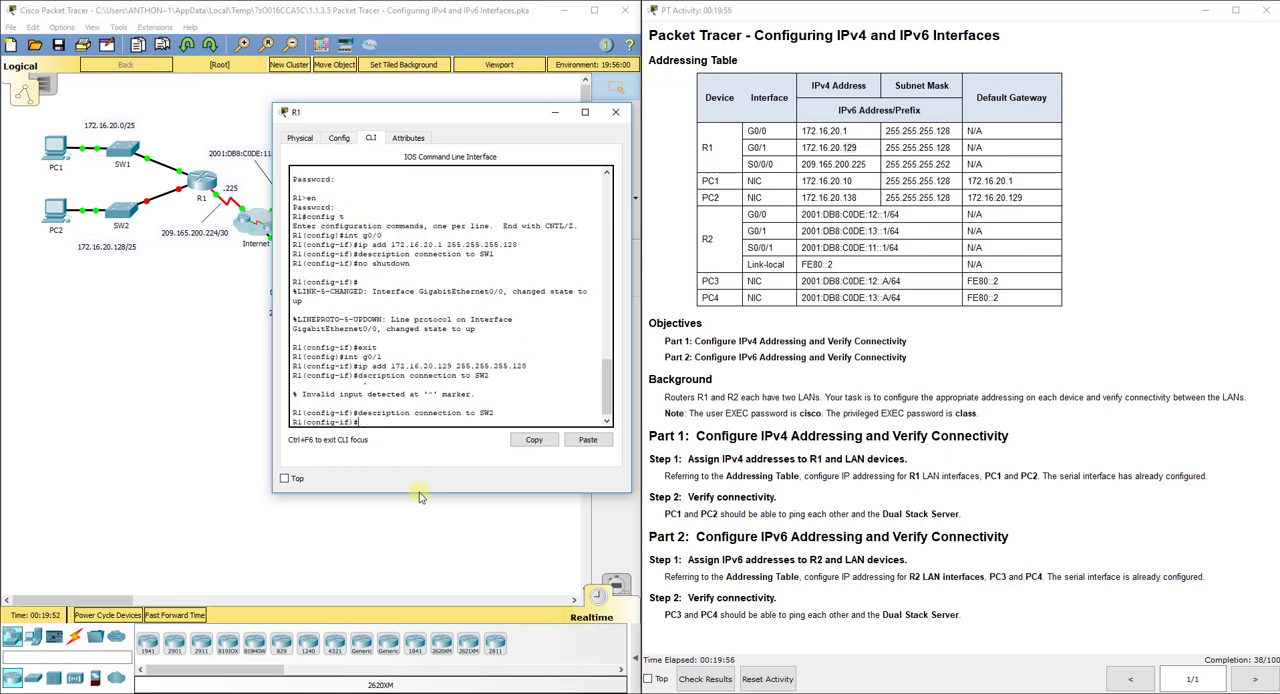
type("no shu")
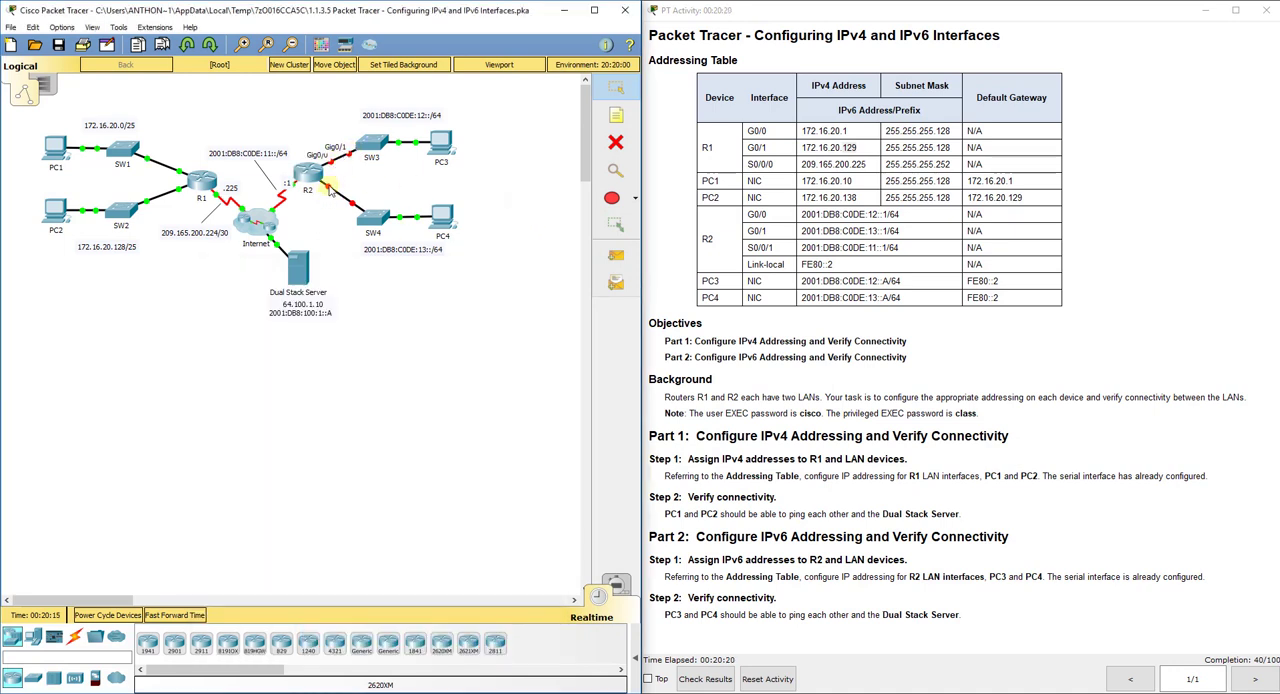
Log into R2's CLI, enter global config, and enable ipv6 unicast-routing
double_click(308, 190)
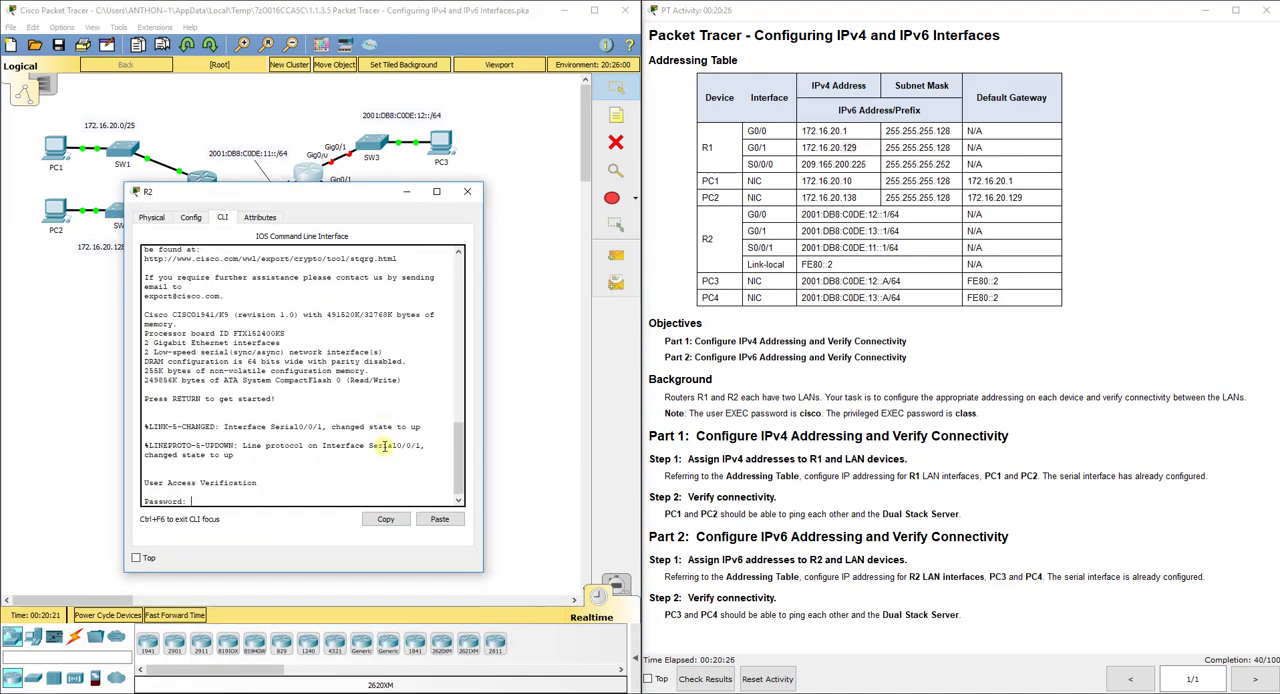
type("en")
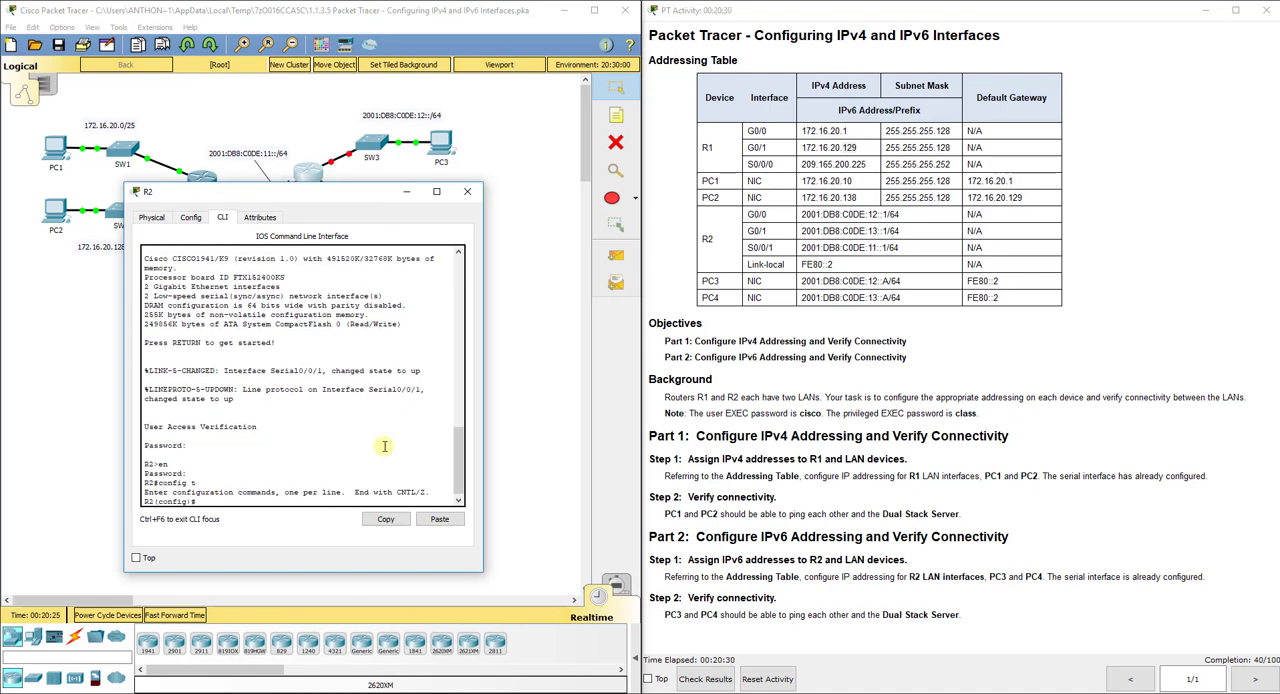
mouse_move(334, 288)
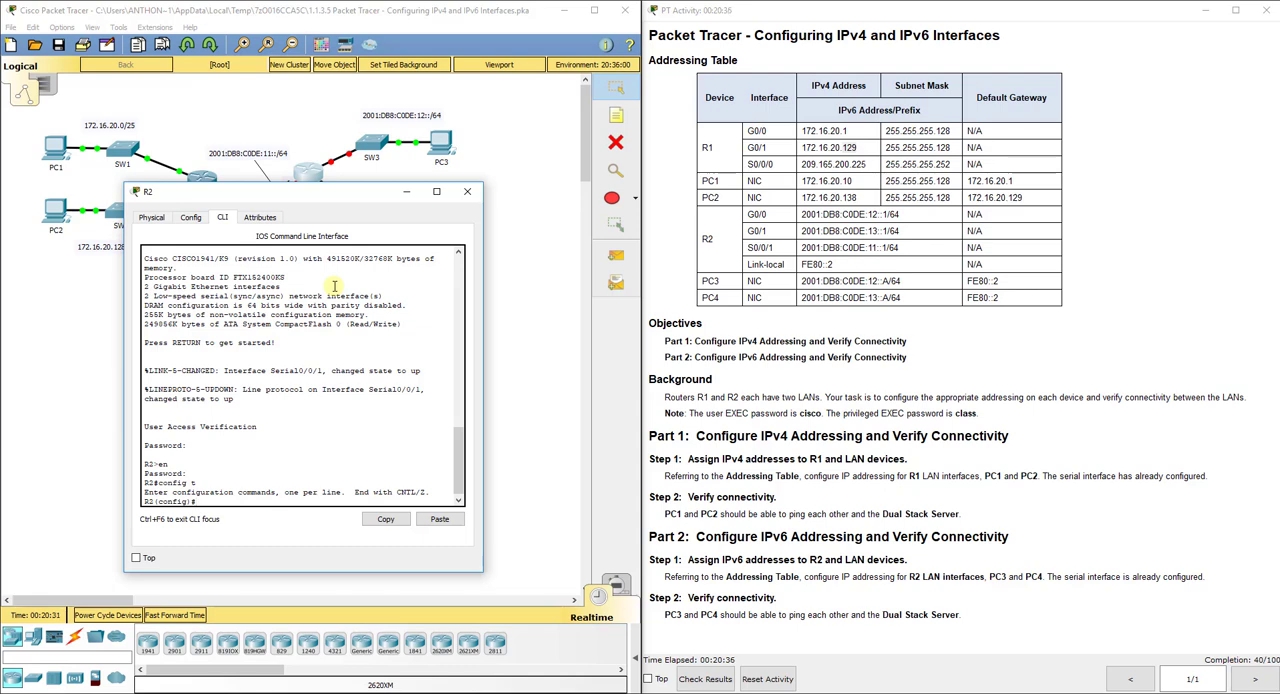
type("ipv6")
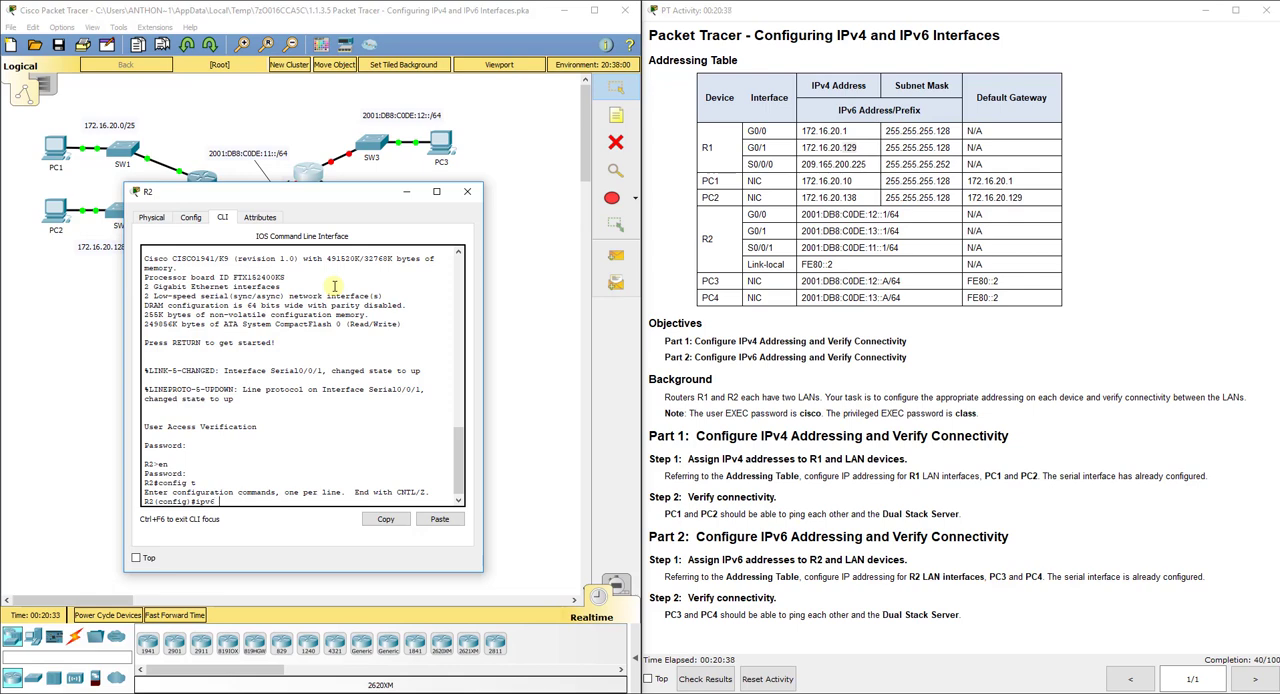
type("unicast-routing")
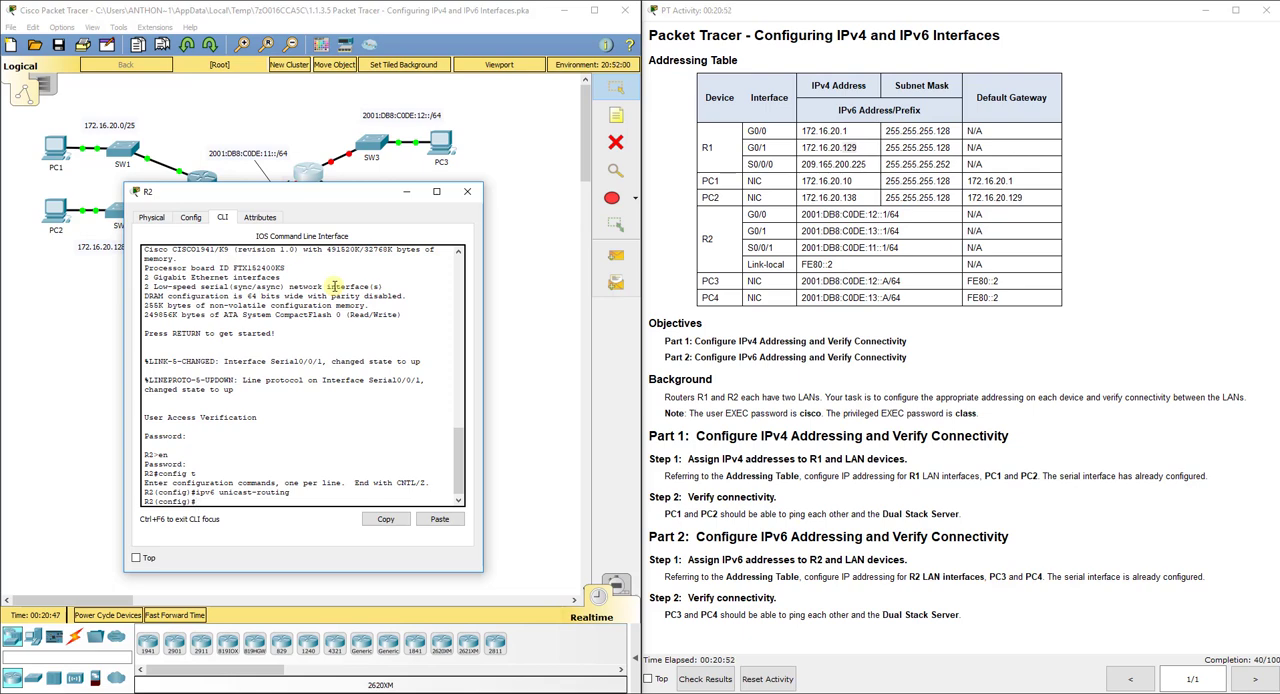
Assign R2's G0/0 2001:DB8:C0DE:12::1/64 with a 'connection to SW3' description and bring it up
type("in")
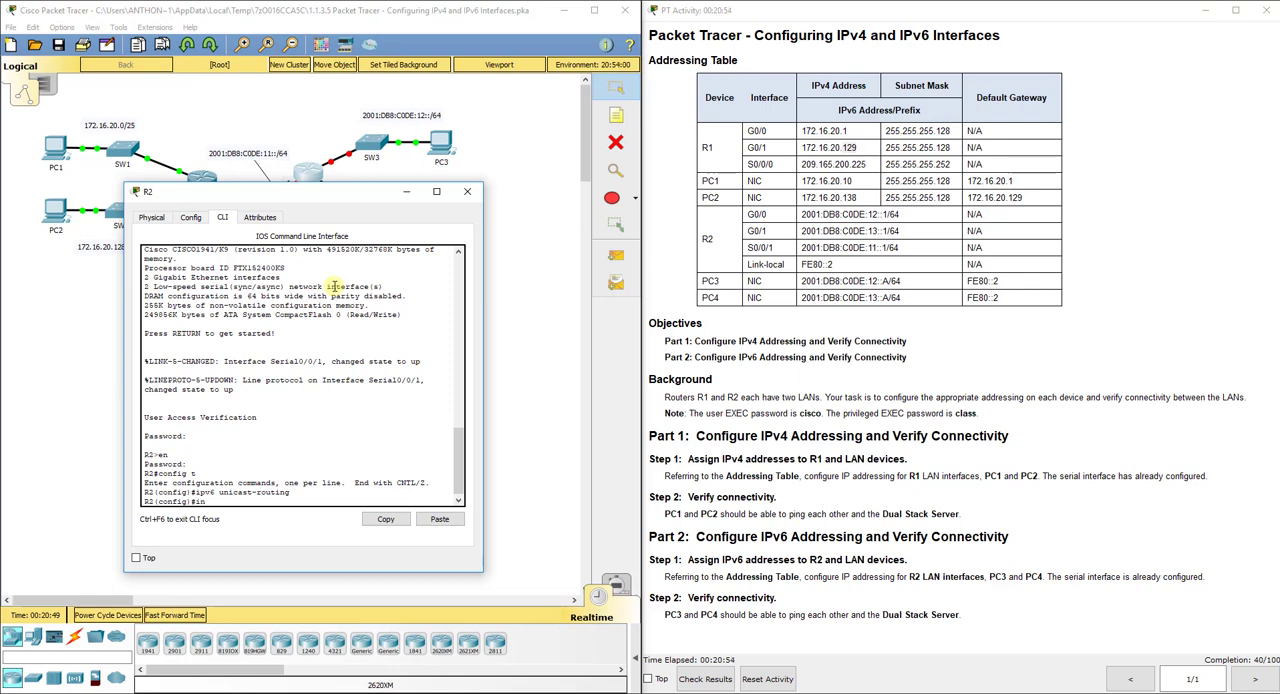
type("int g0/0")
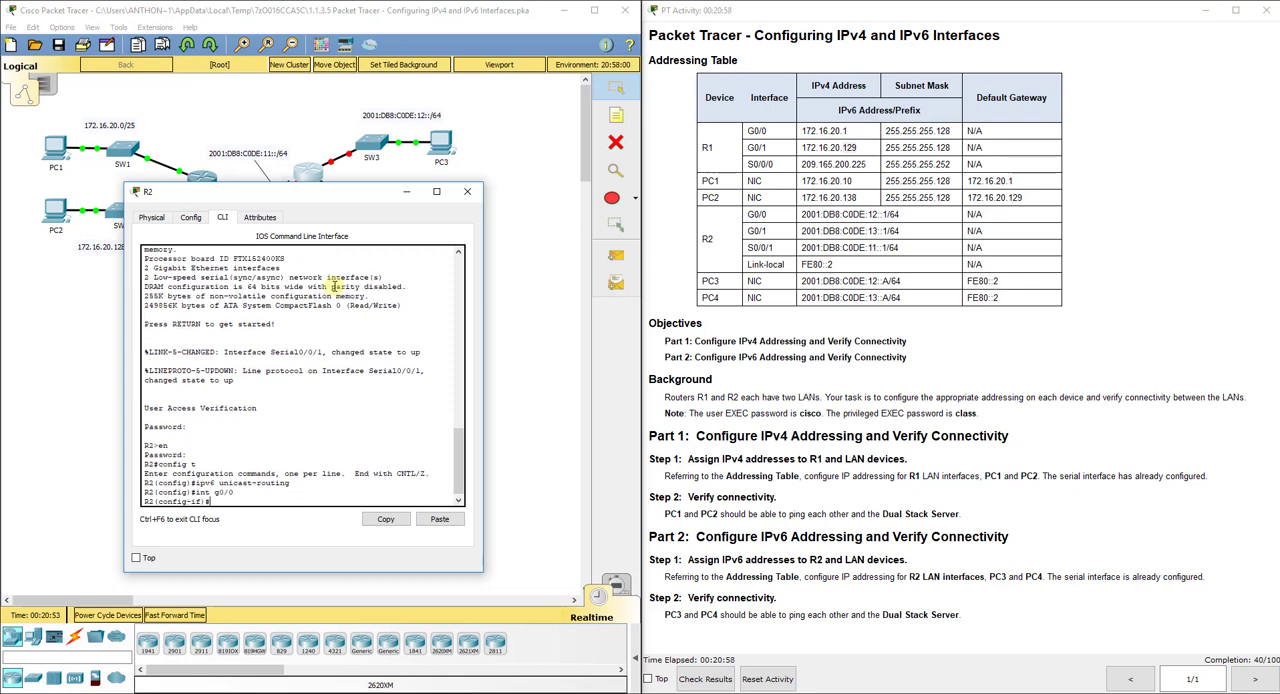
type("ipv6 add")
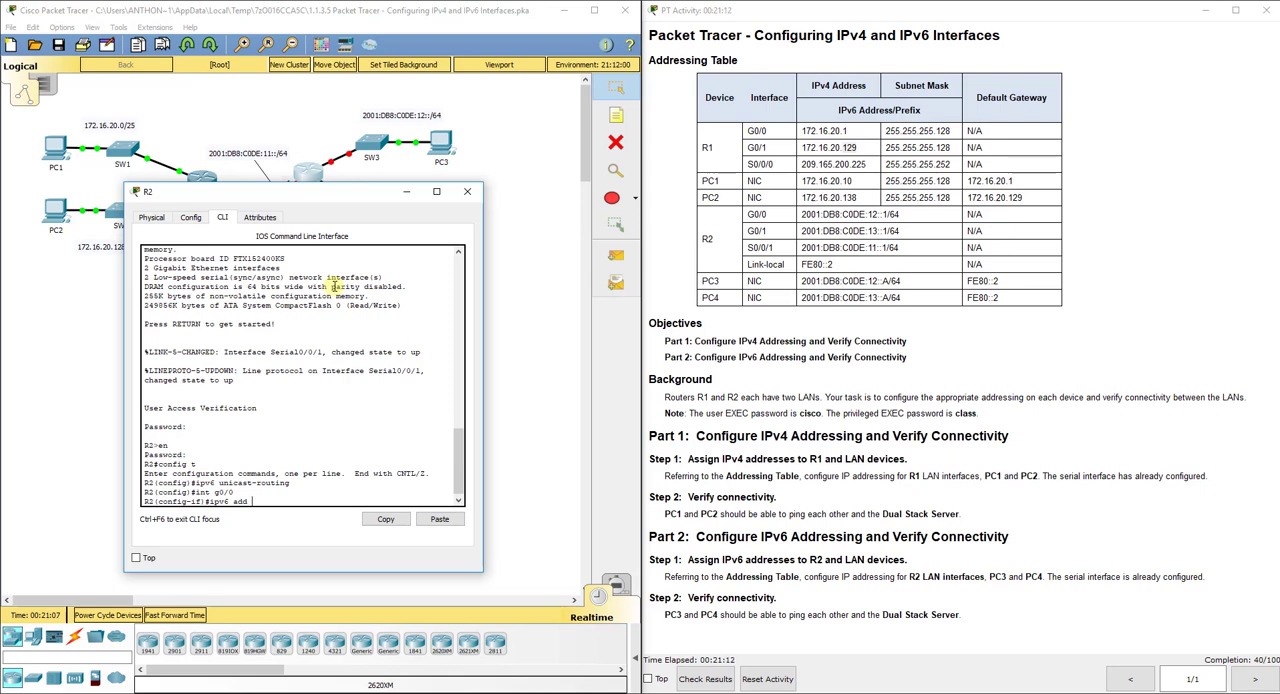
type("2001:DB8:C0")
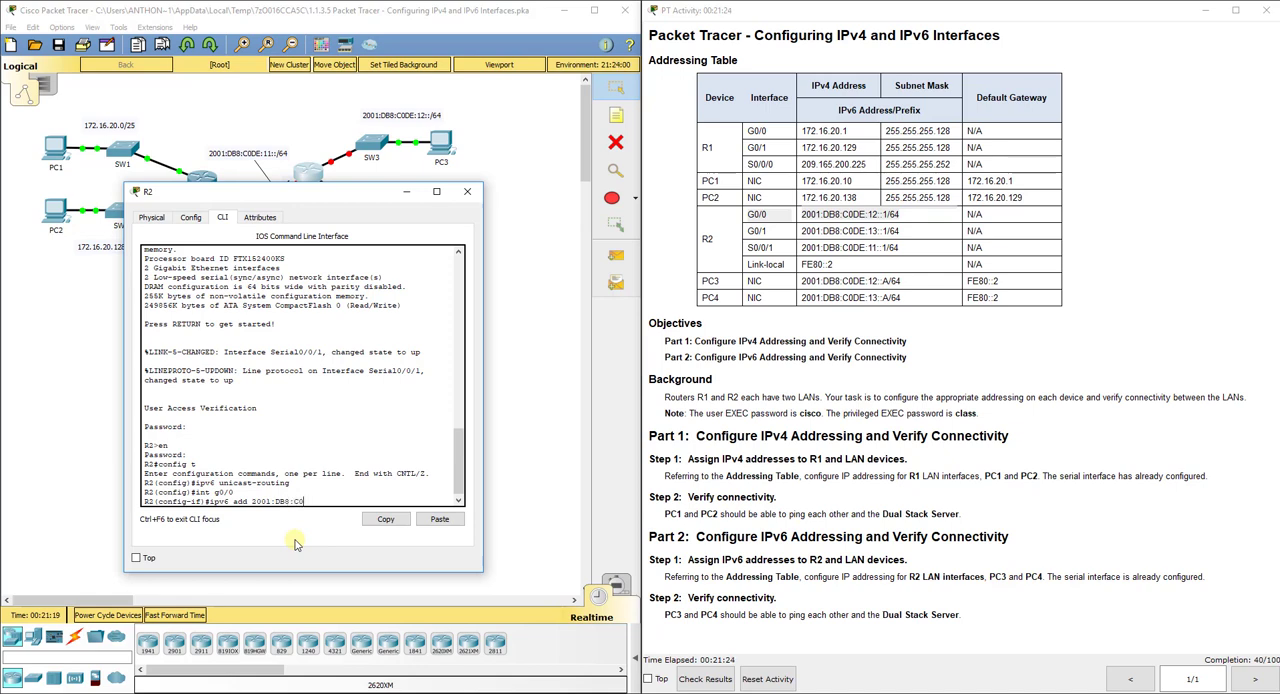
type("DE:12::1/64")
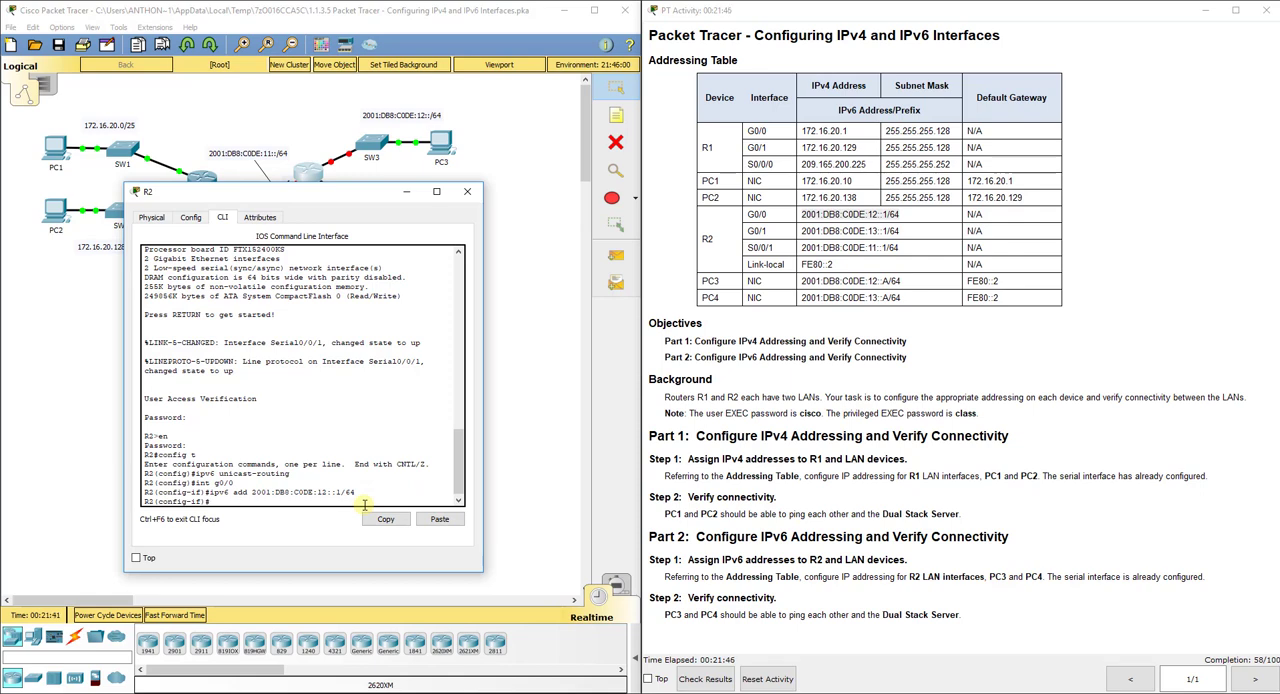
type("description connection to SW3")
type("no shut")
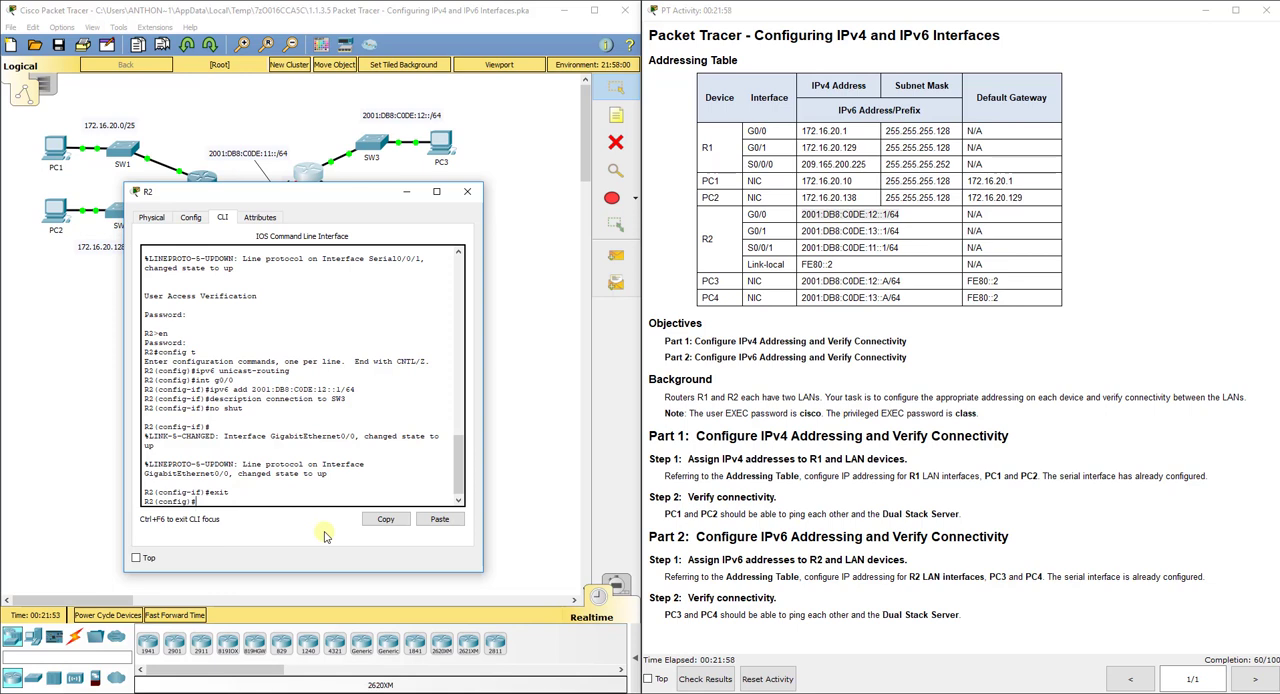
Assign R2's G0/1 2001:DB8:C0DE:13::1/64 with a description and no shut
type("int g0/1")
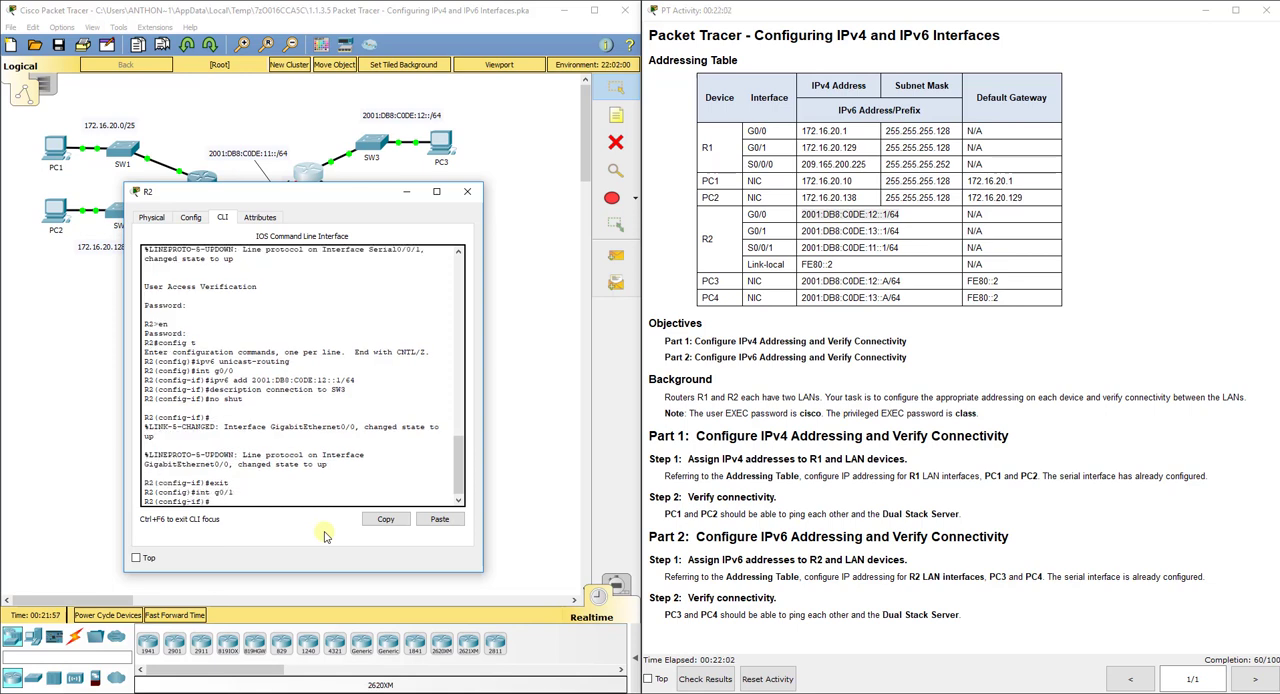
type("ipv6 add 2001:DB8:C0DE:13::1/64")
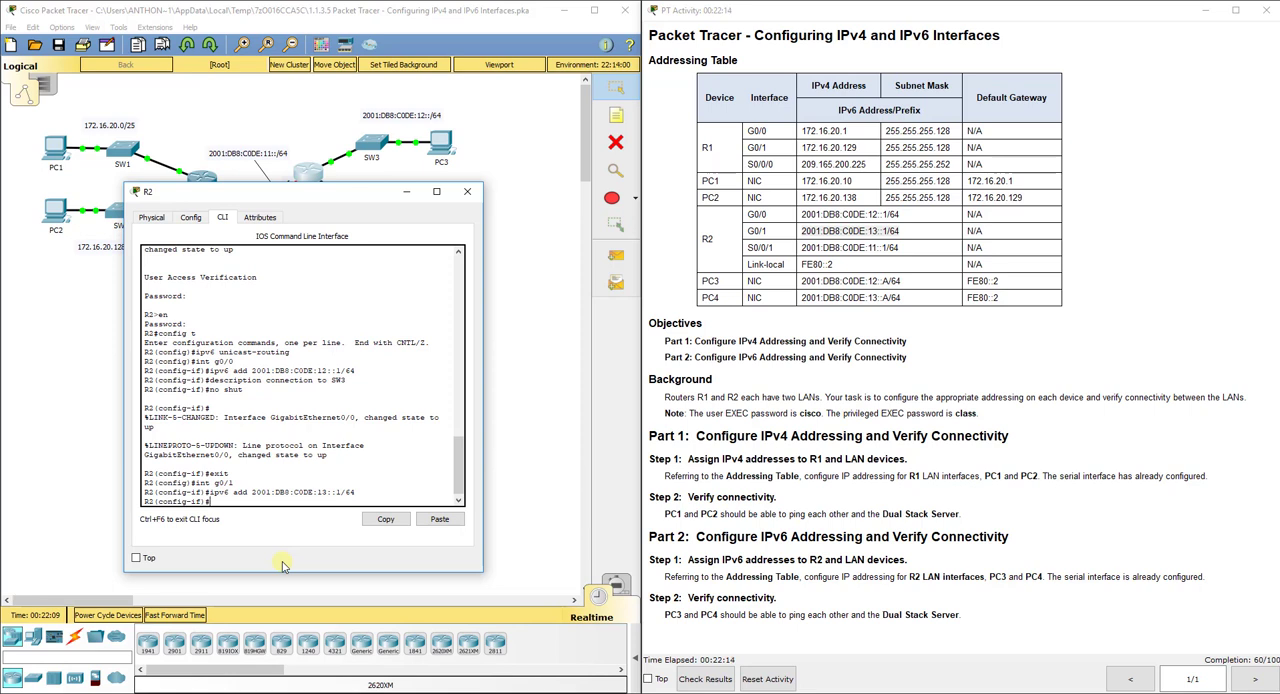
type("description")
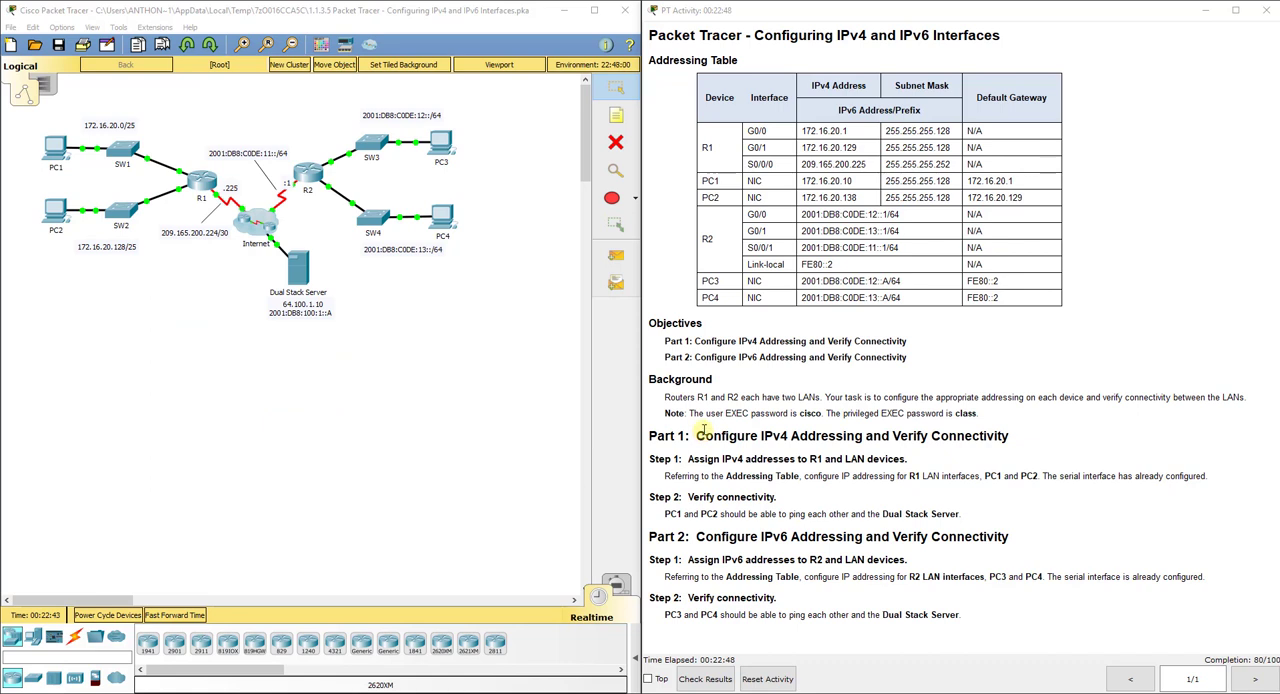
mouse_move(312, 132)
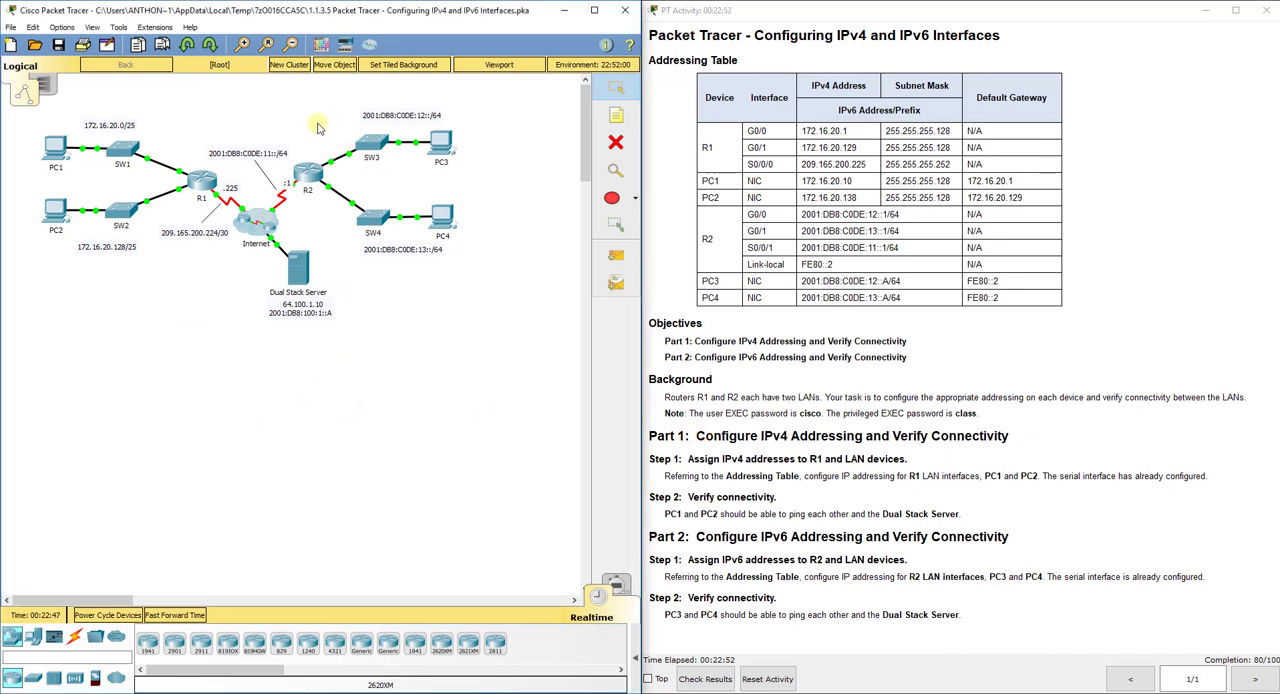
mouse_move(316, 198)
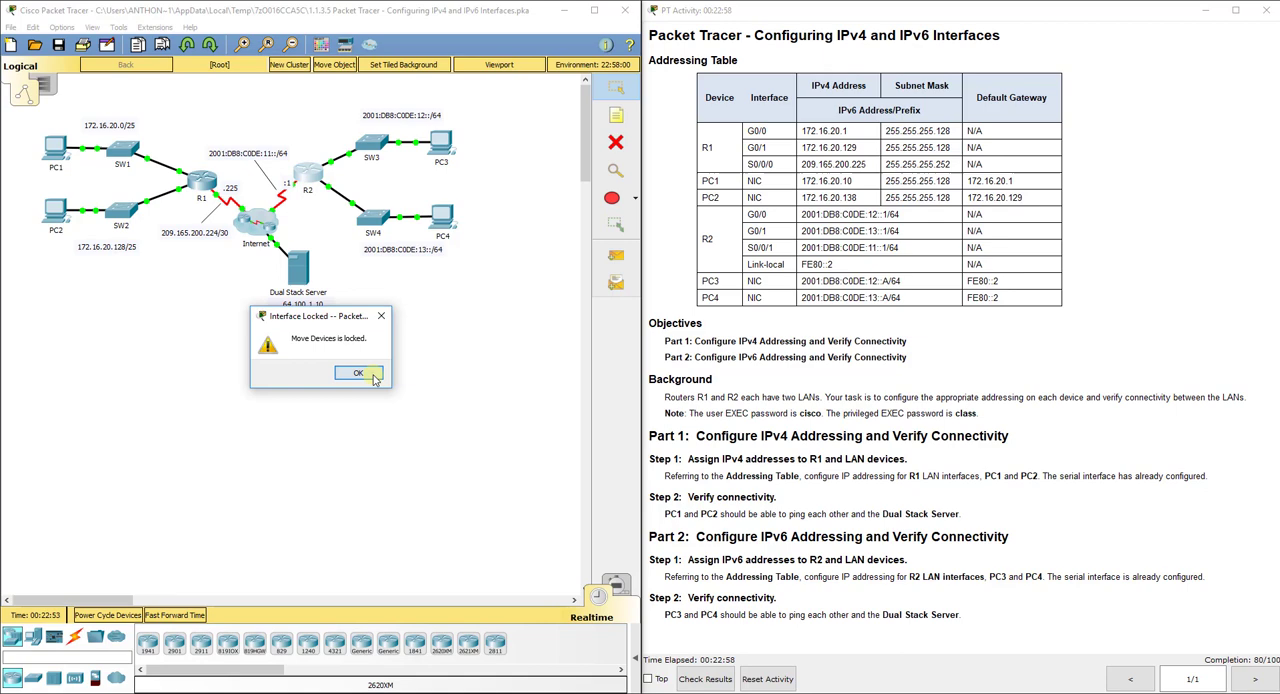
left_click(358, 372)
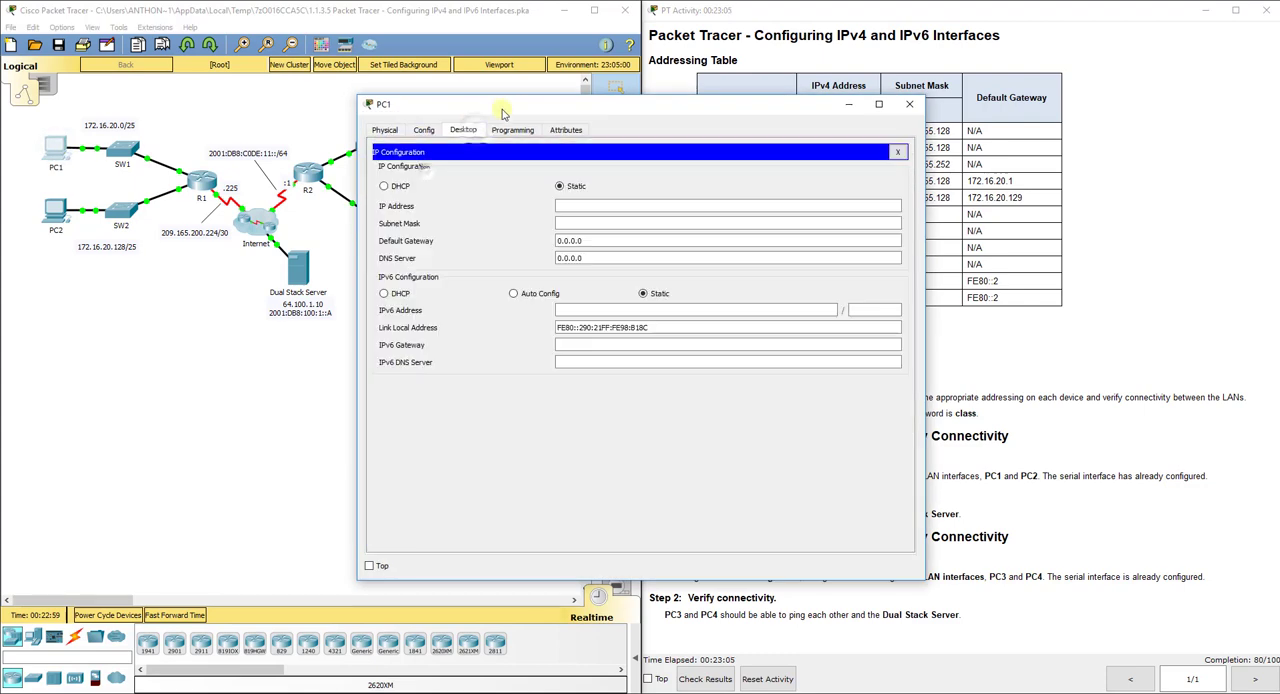
Set PC1 to 172.16.20.10, mask 255.255.255.128, gateway 172.16.20.1
left_click_drag(500, 104, 300, 88)
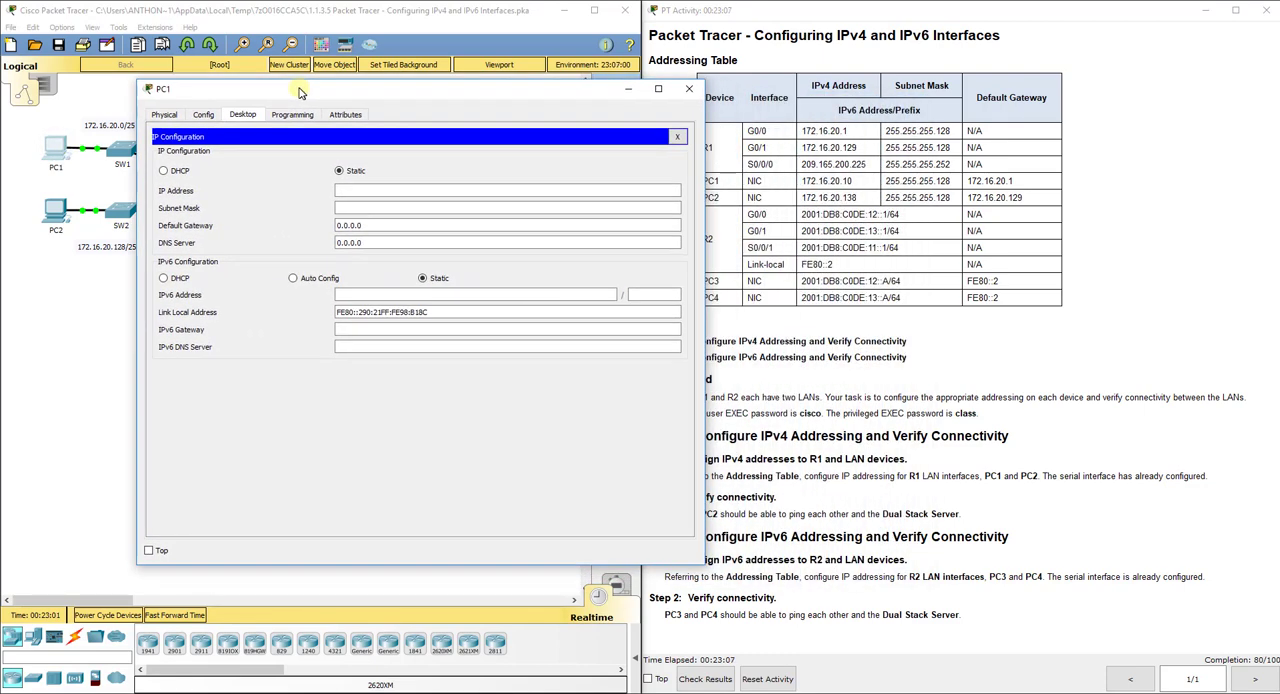
left_click(504, 190)
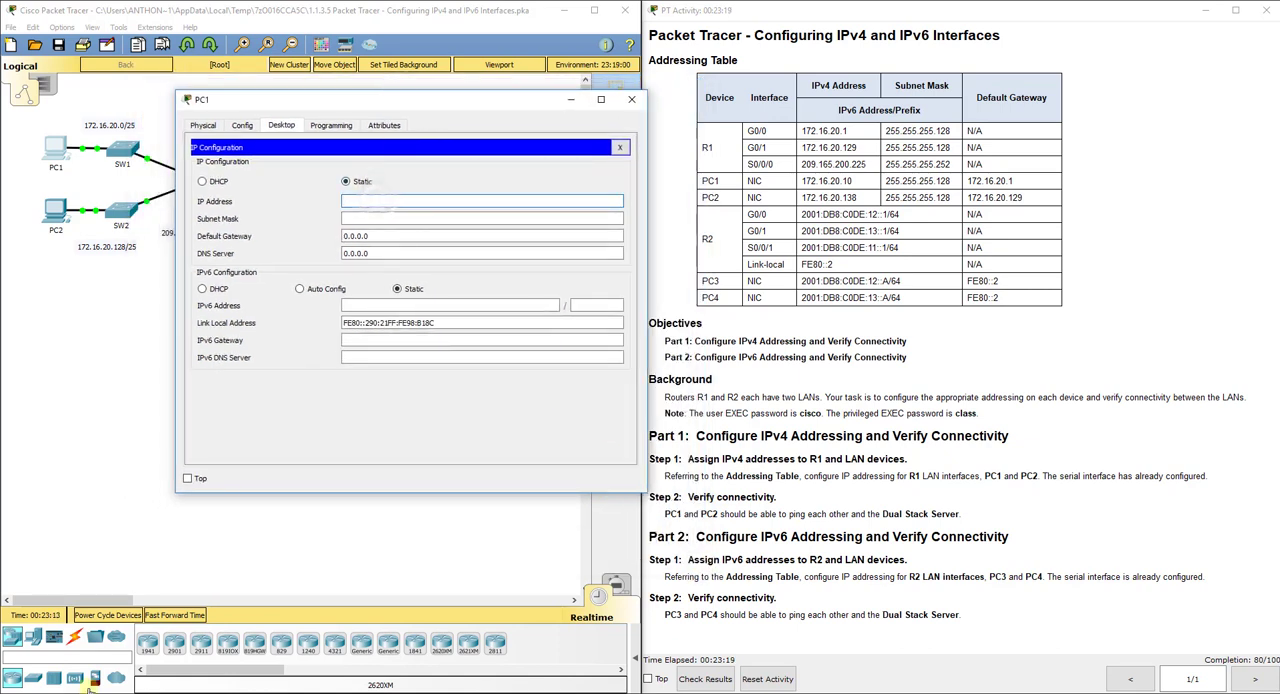
type("172.16.20.10")
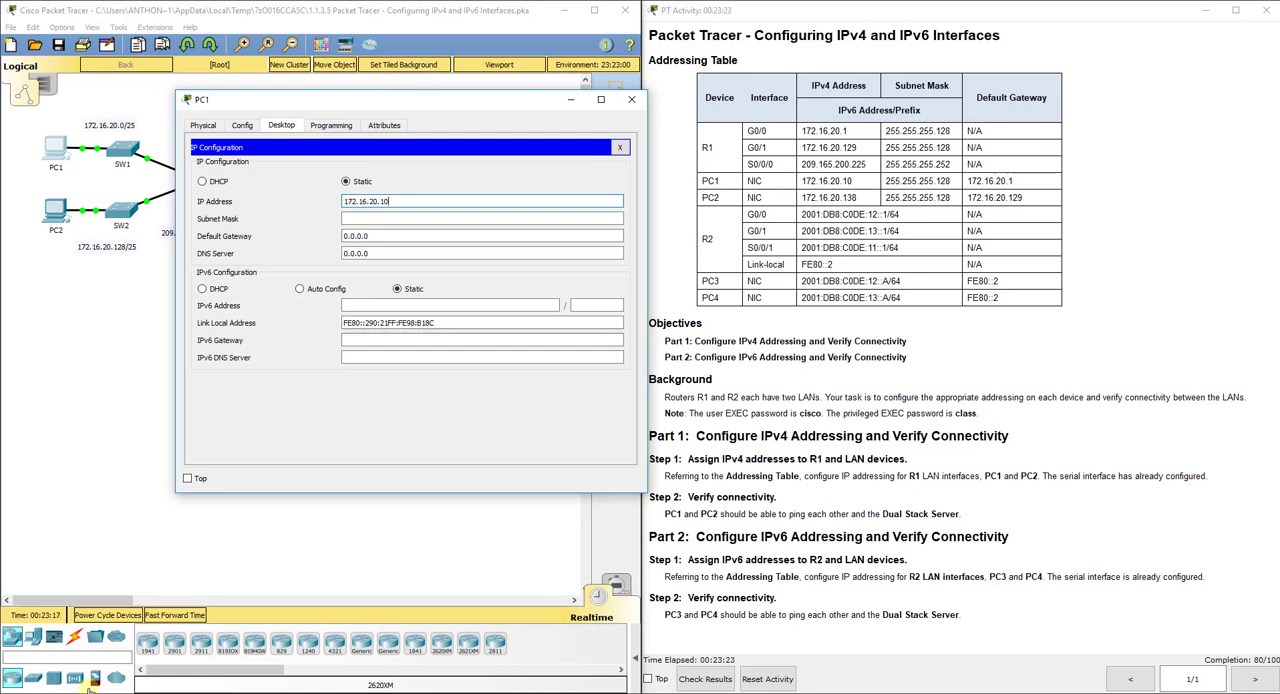
type("255.255")
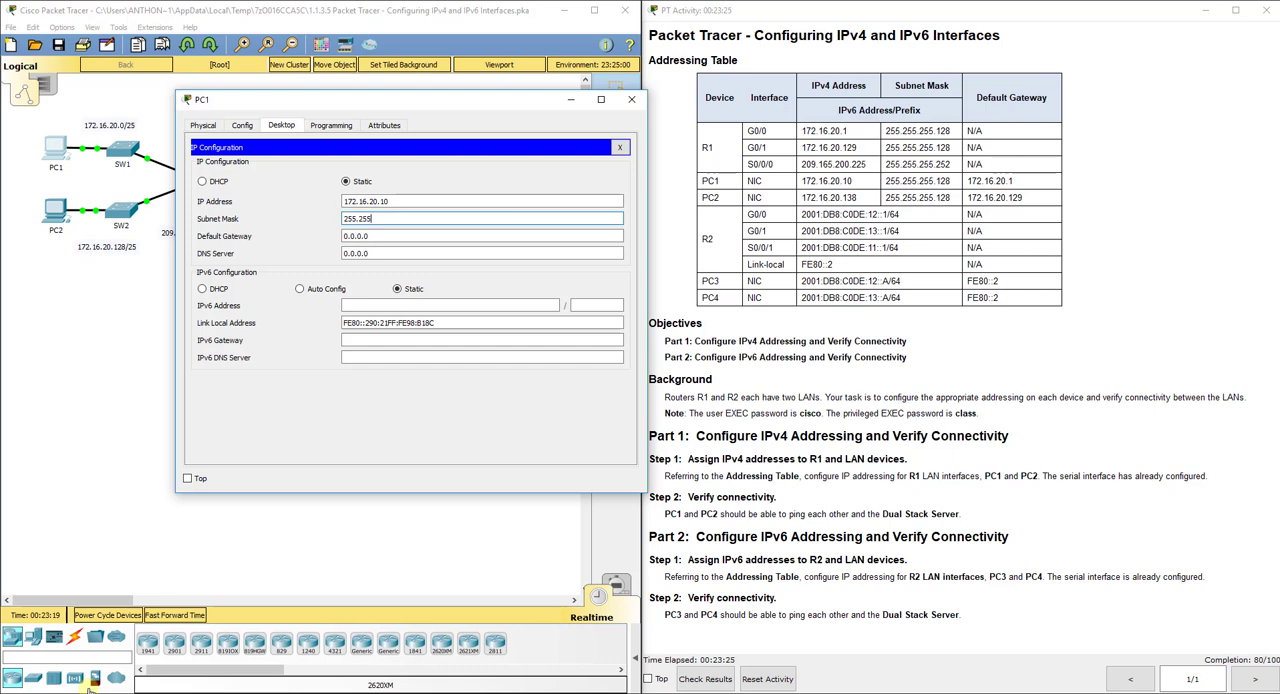
left_click(480, 236)
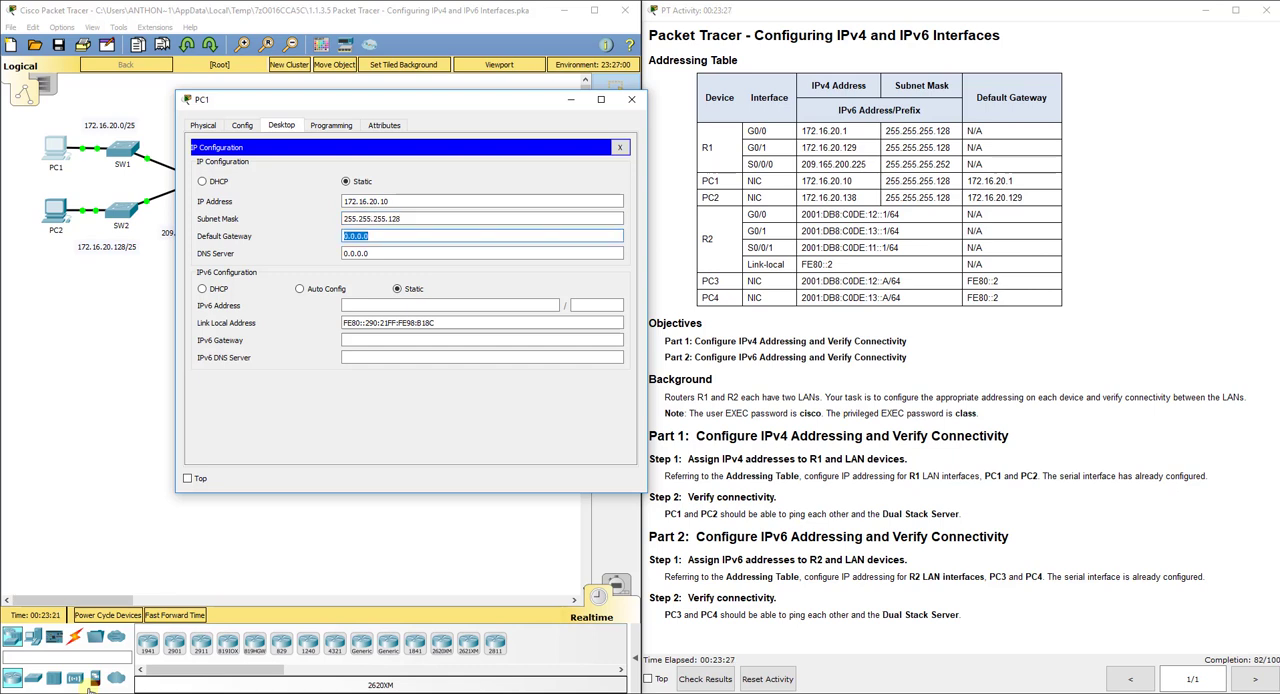
type("172.1")
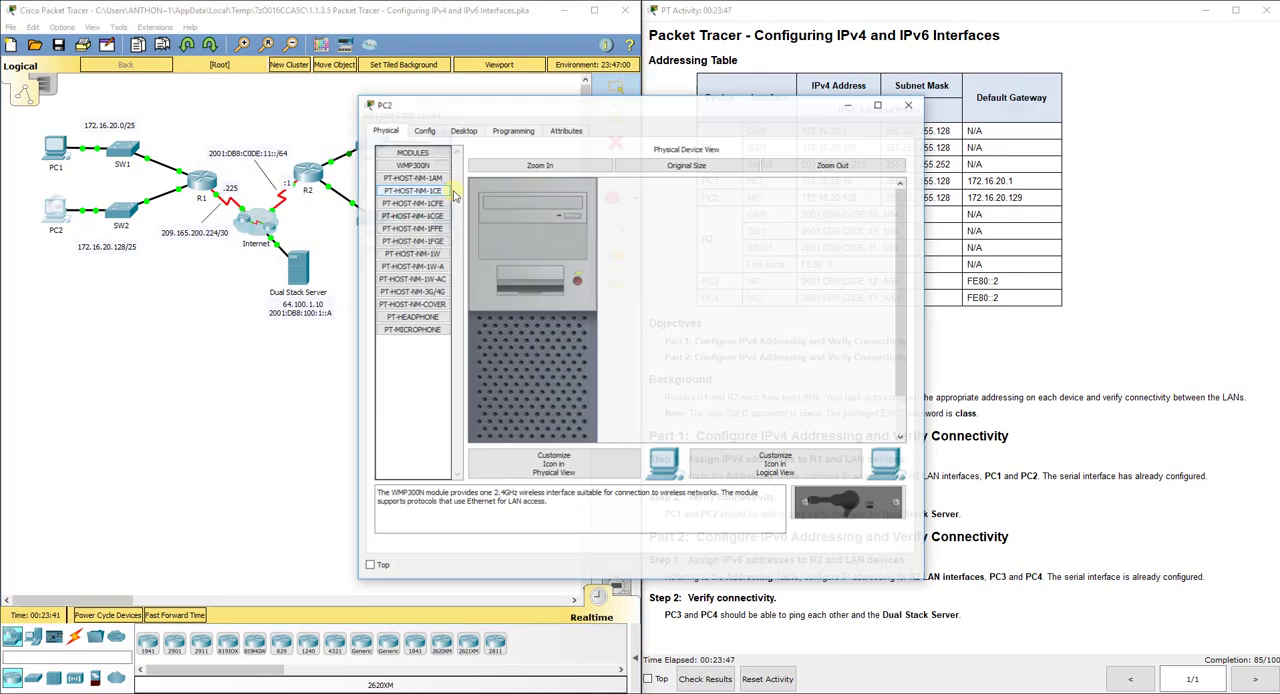
Set PC2 to 172.16.20.138 with mask 255.255.255.128 and its 172.16.20 default gateway
left_click(236, 108)
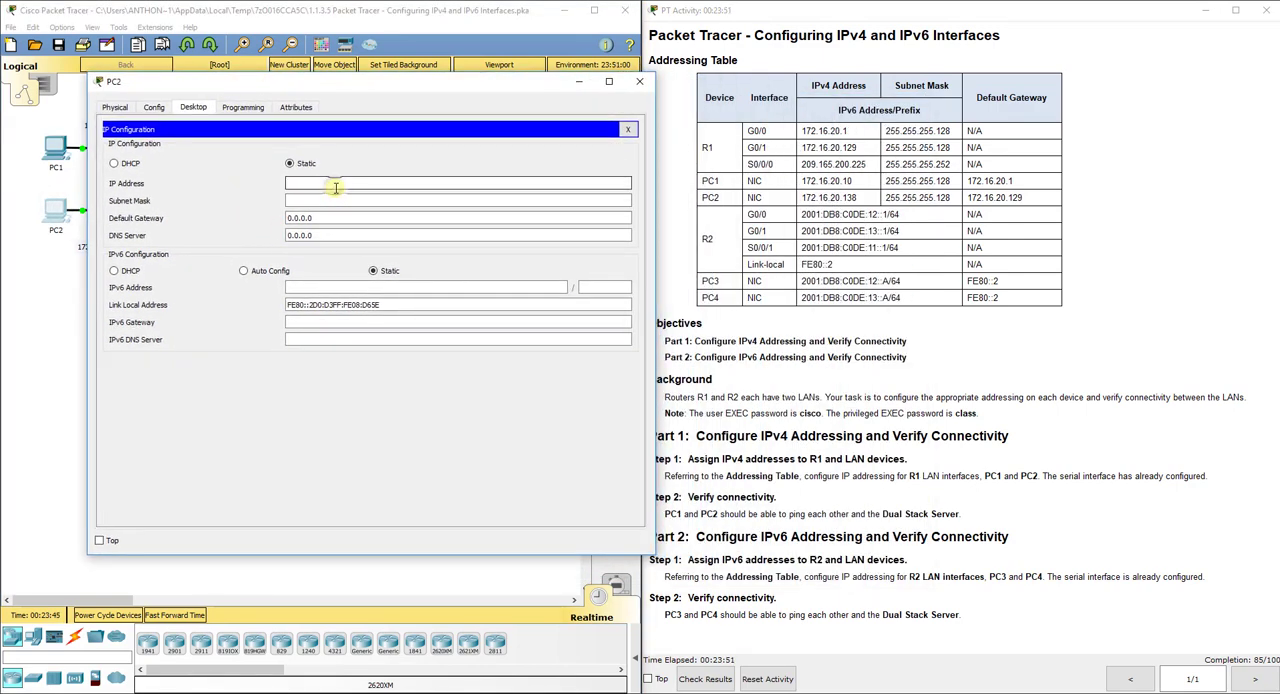
type("172.16.20.138")
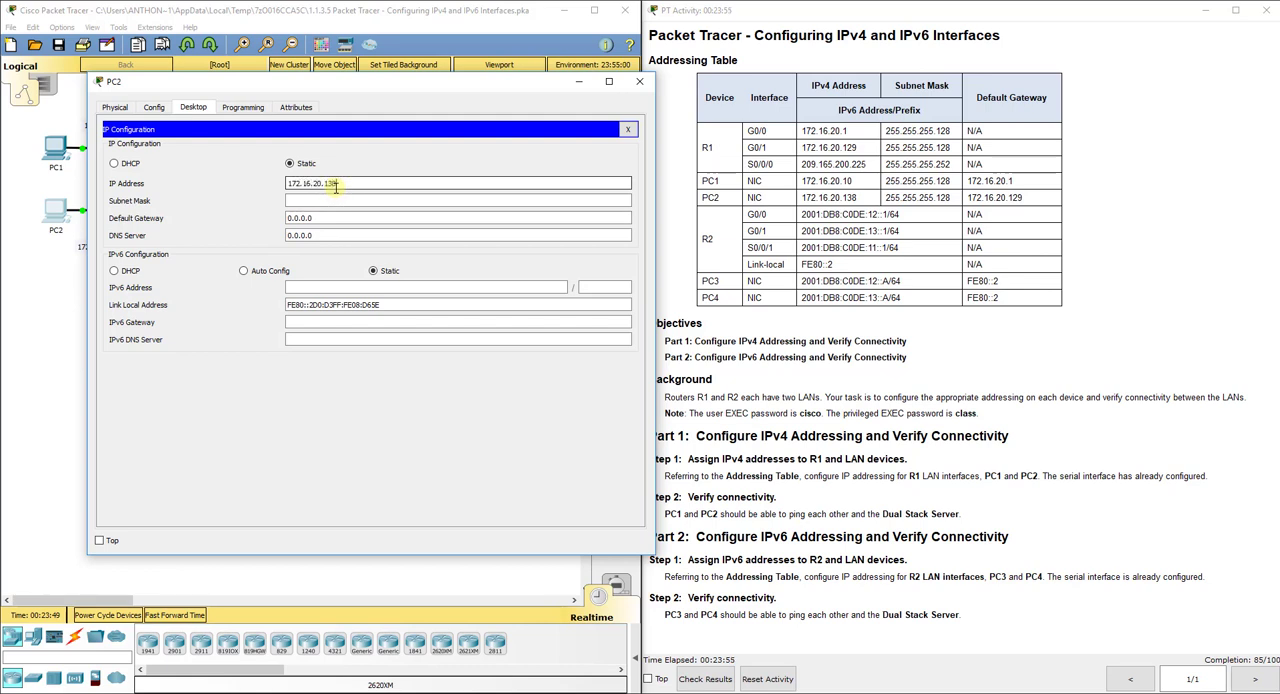
left_click(456, 200)
type("255.255.255.128")
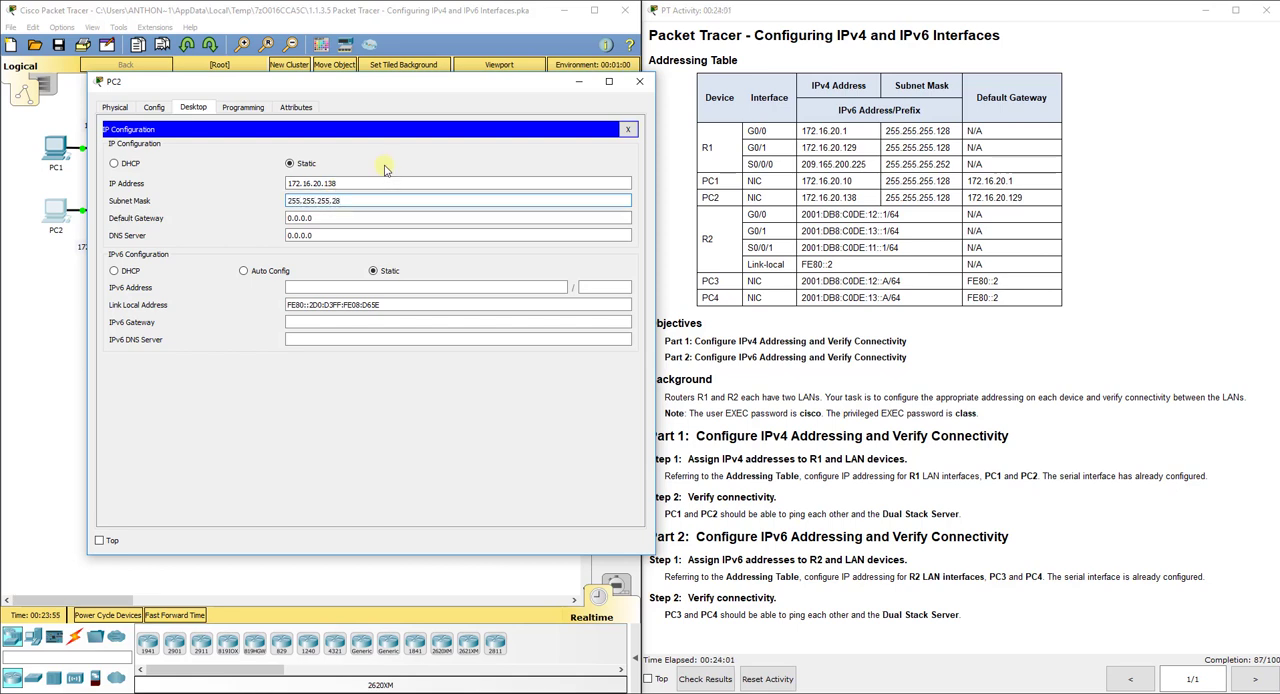
left_click(456, 218)
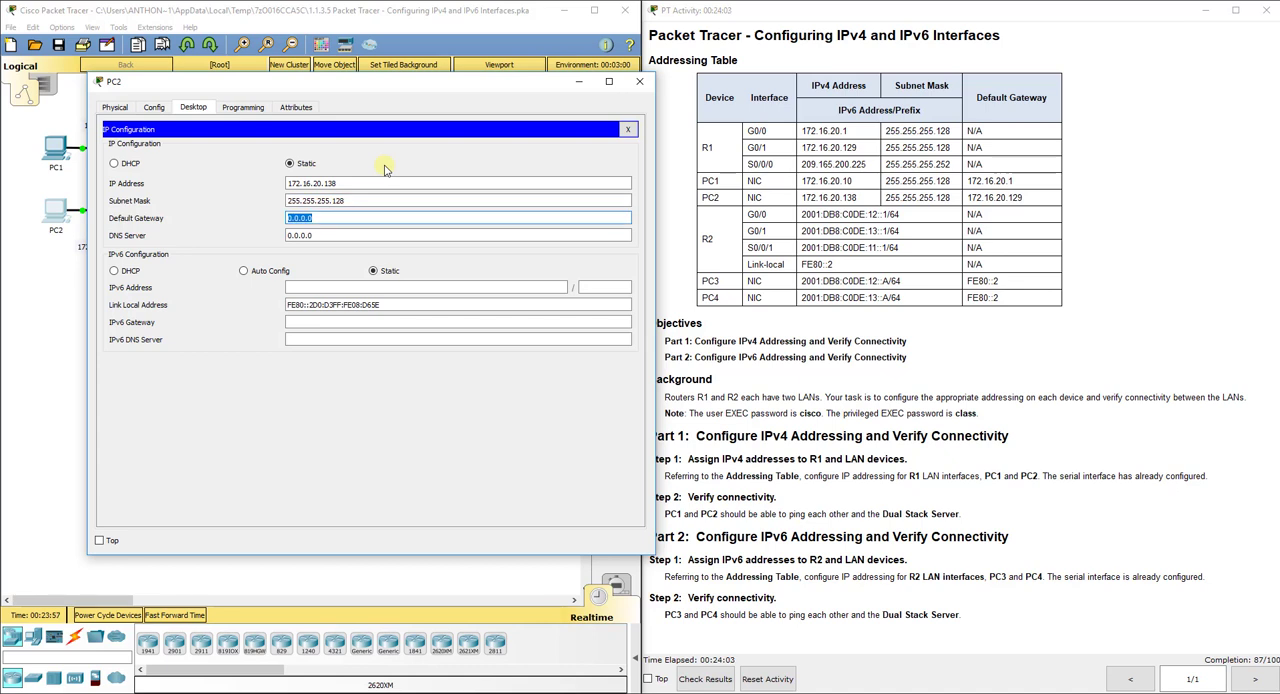
type("172.16.20")
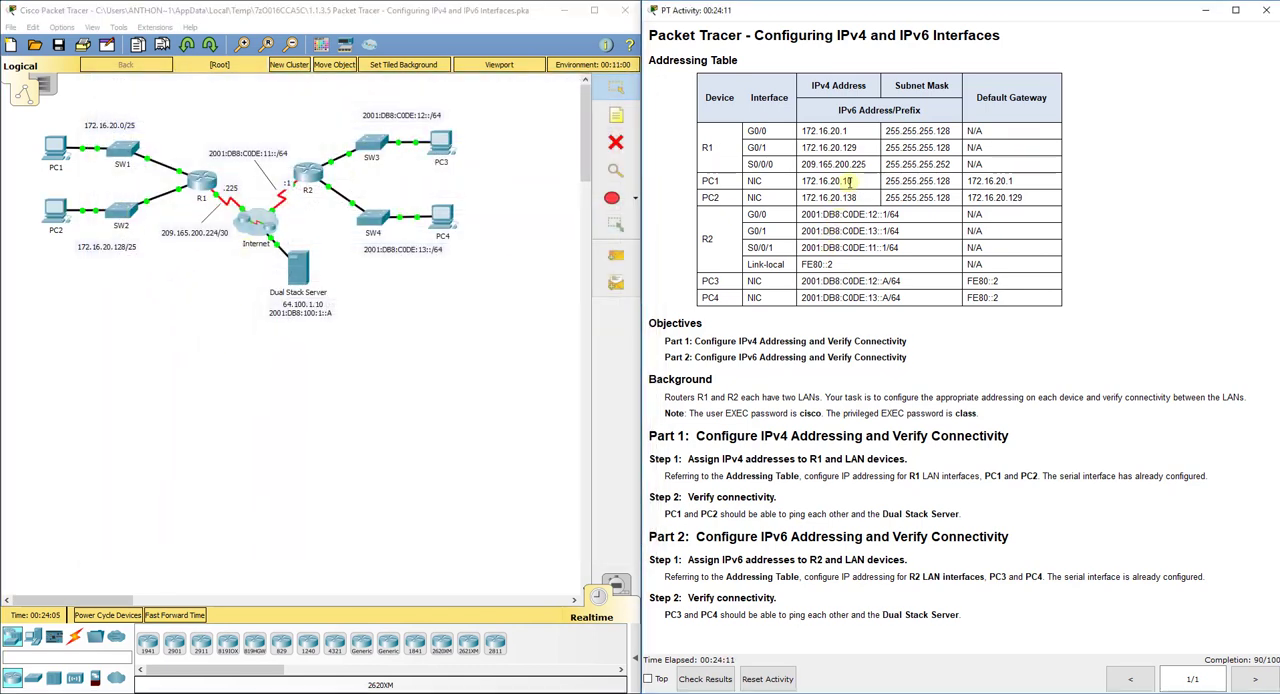
double_click(824, 182)
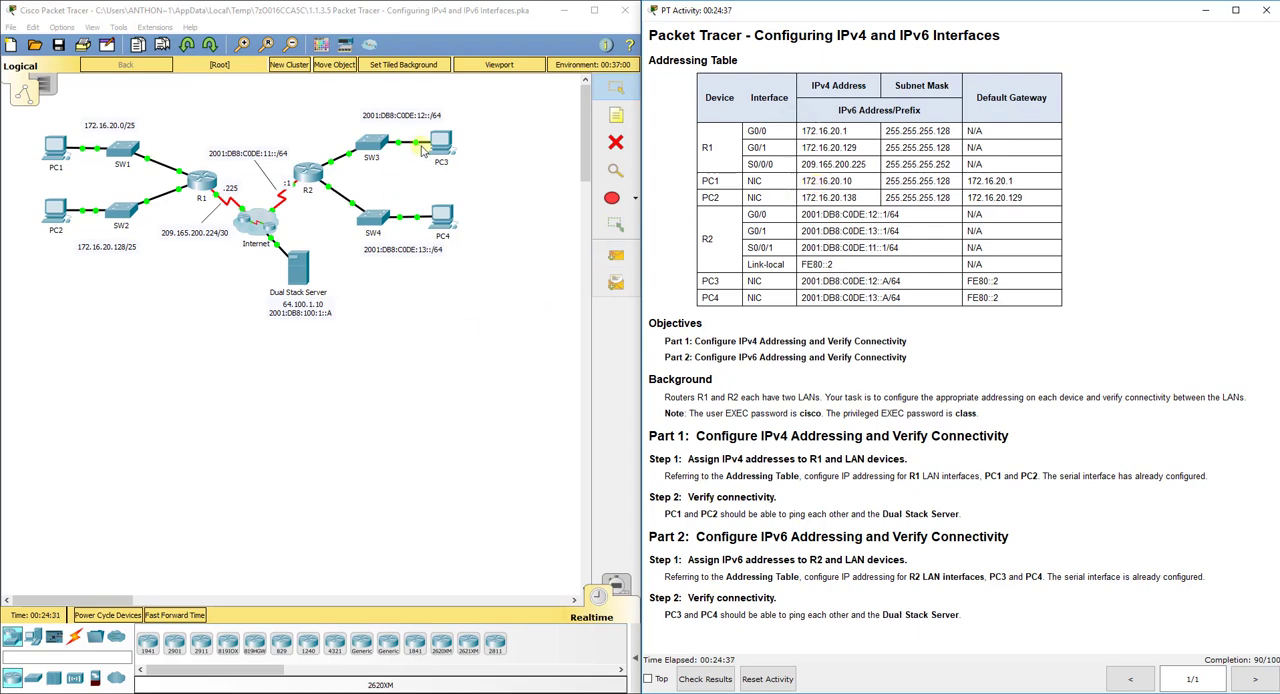
Set PC3 to 2001:DB8:C0DE:12::A/64 with gateway FE80::2 and close its window
double_click(440, 142)
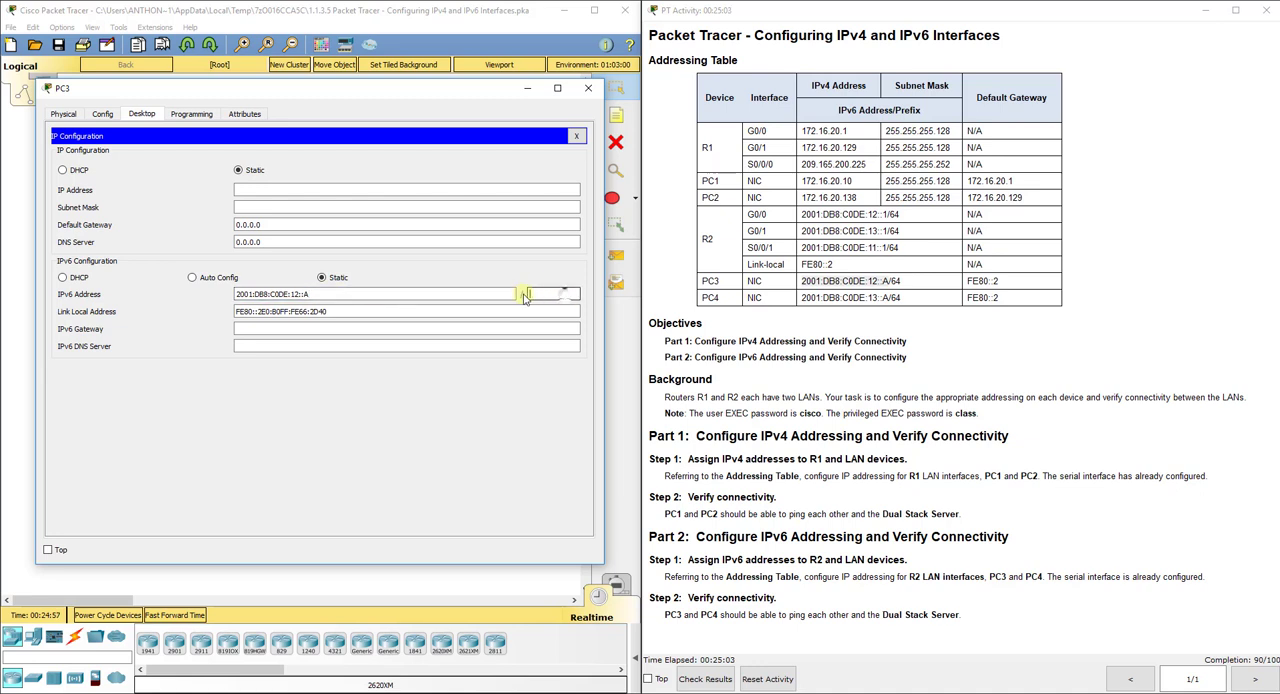
left_click(552, 292)
type("64")
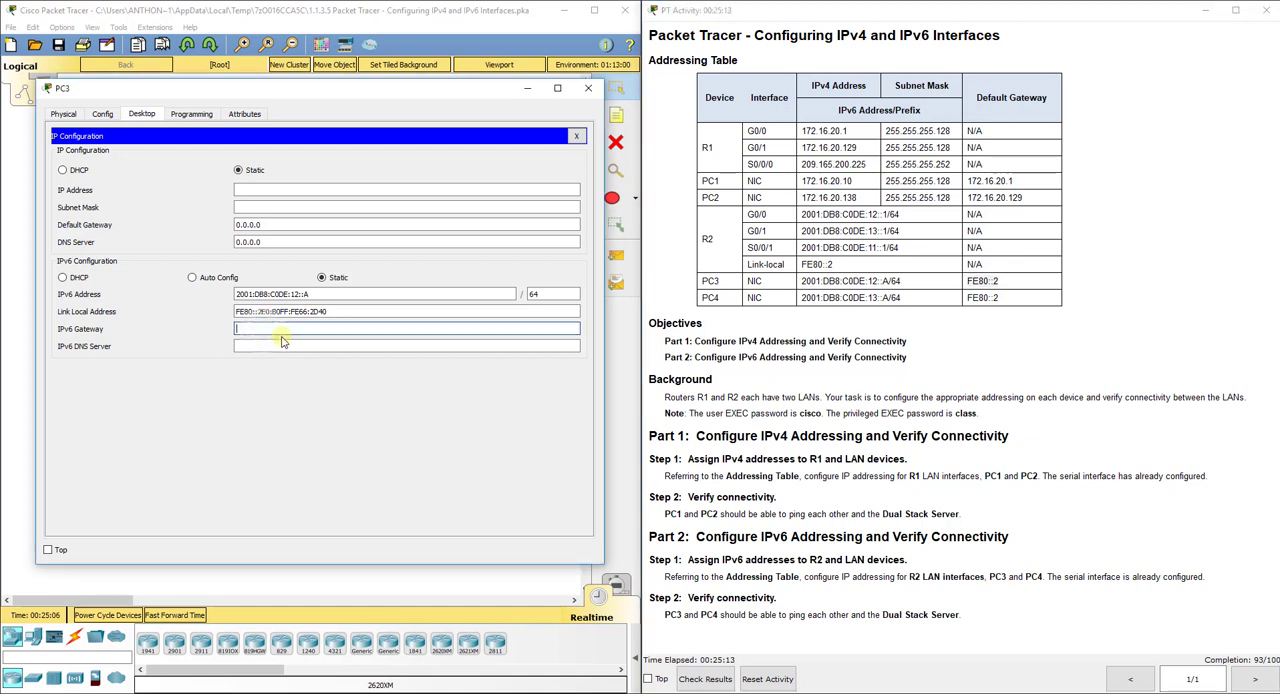
type("FE80::2")
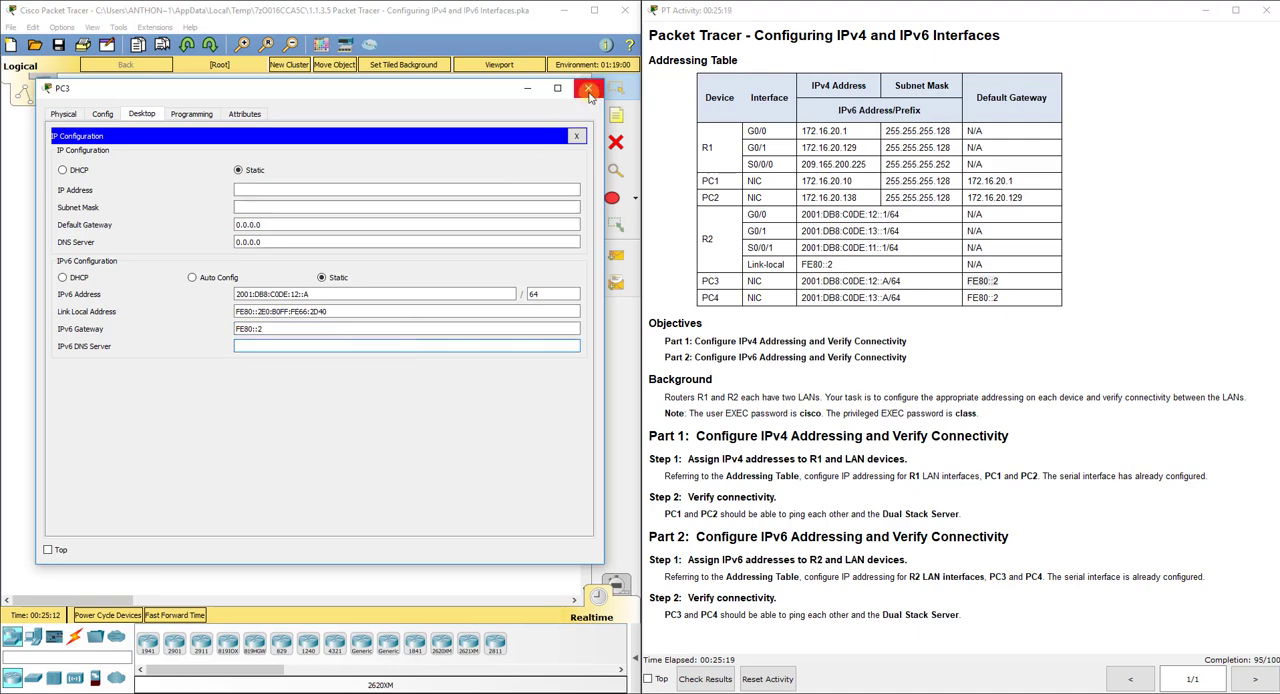
left_click(590, 88)
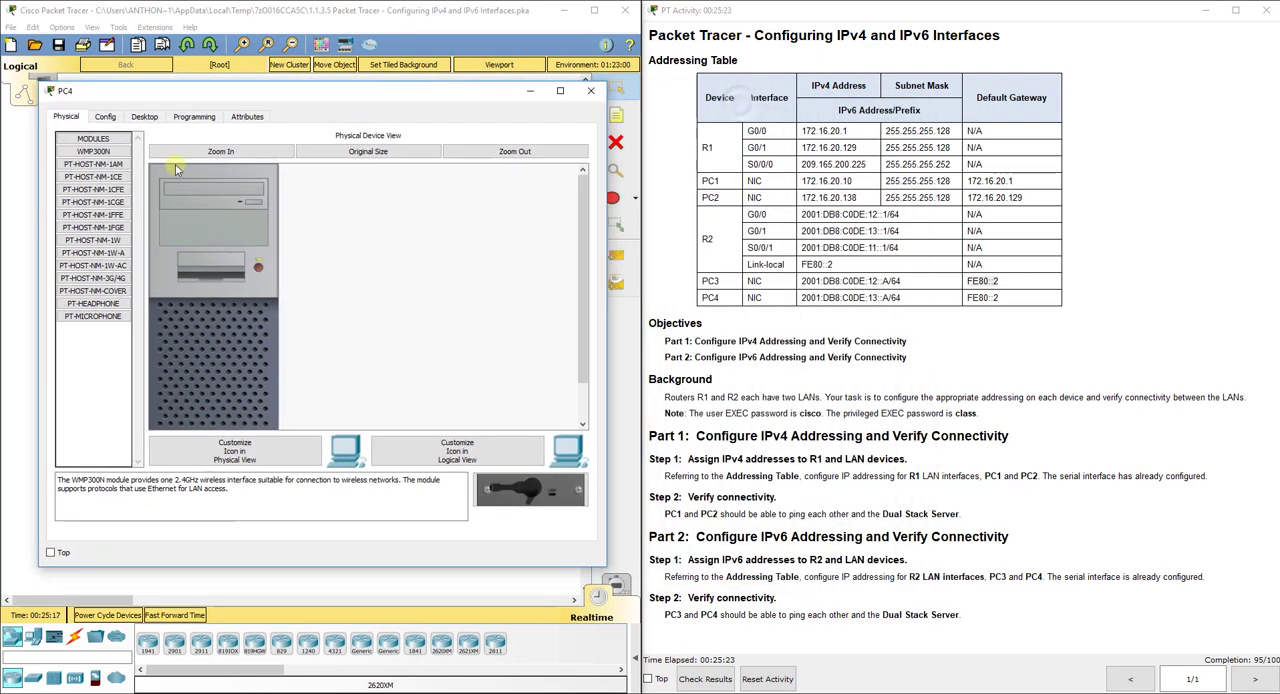
Set PC4 to 2001:DB8:C0DE:13::A/64 with gateway FE80::2 and close its window
left_click(144, 116)
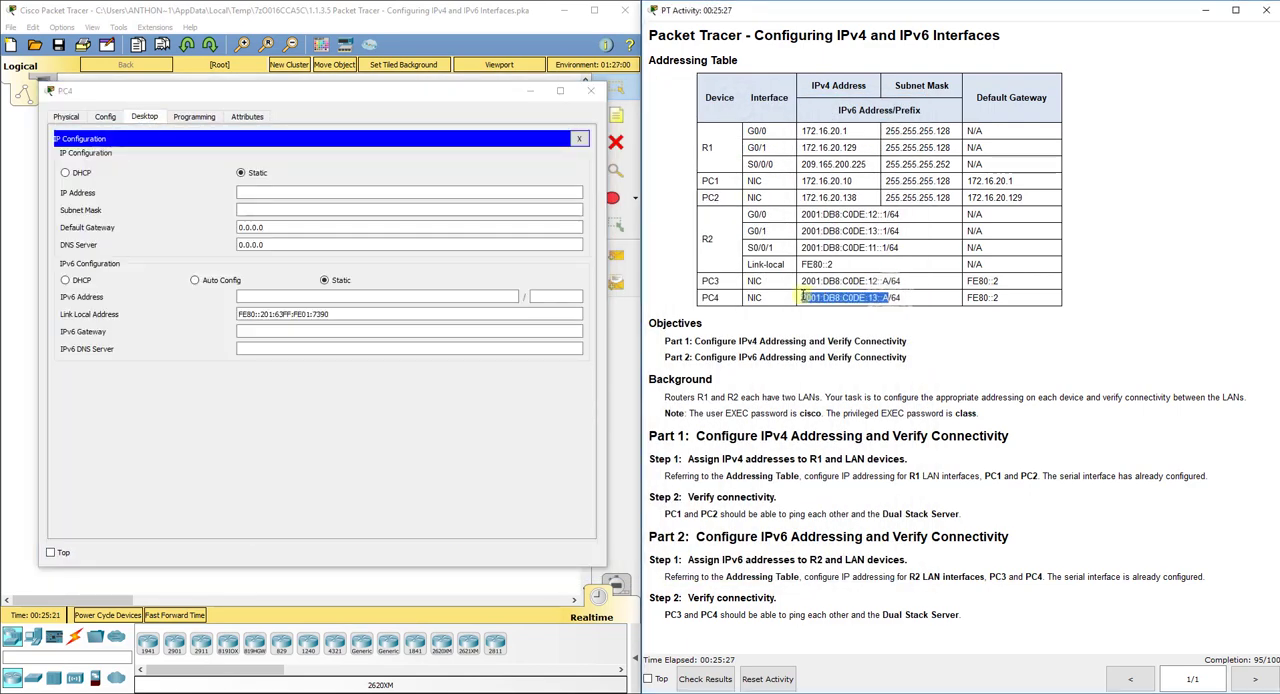
type("2001:DB8:C0DE:13::A")
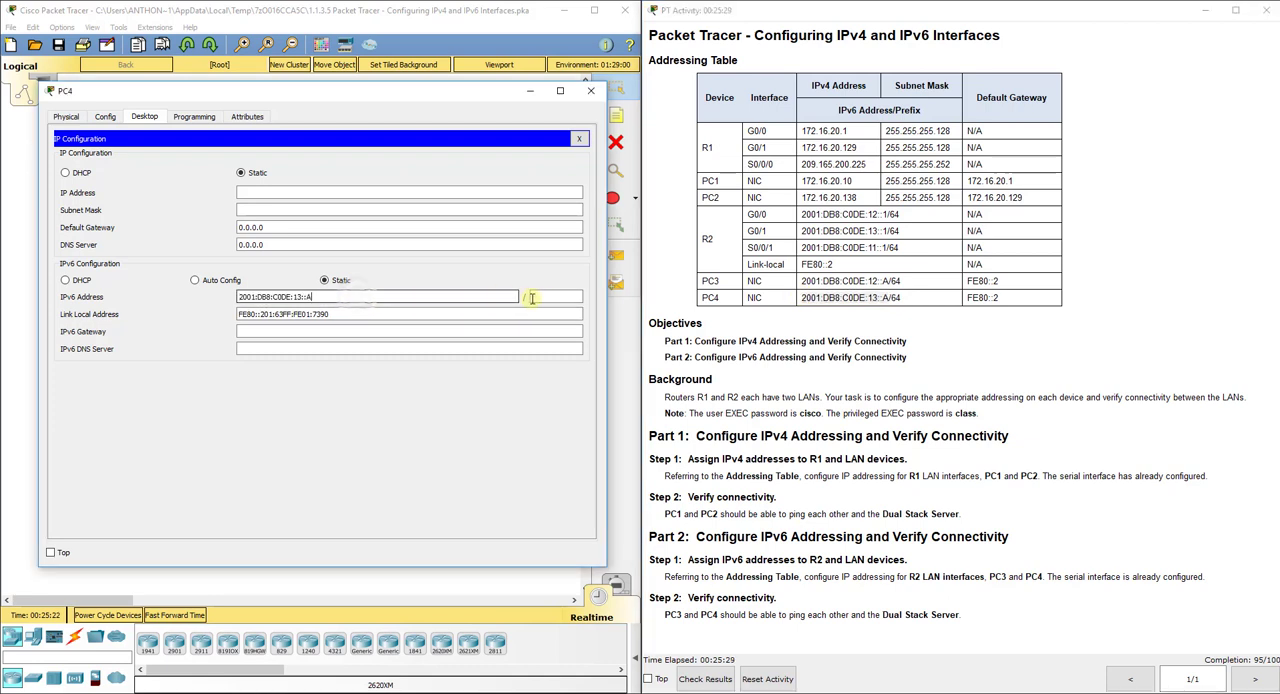
type("64")
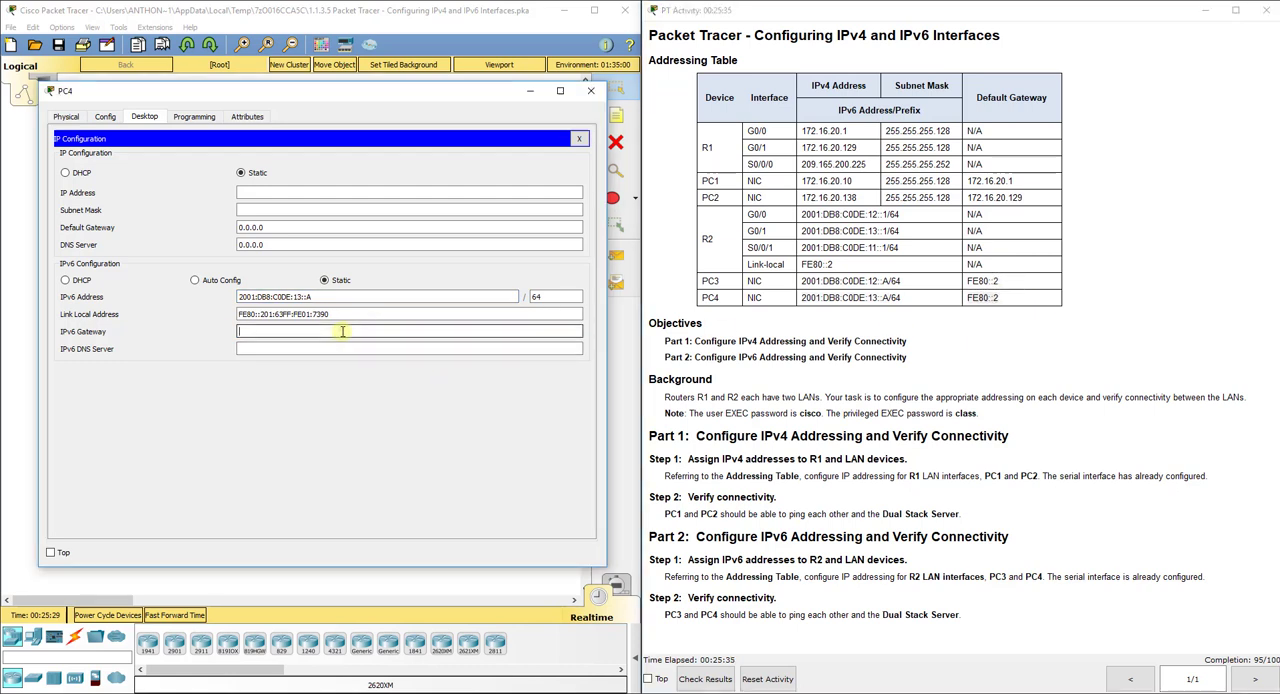
type("FE80::2")
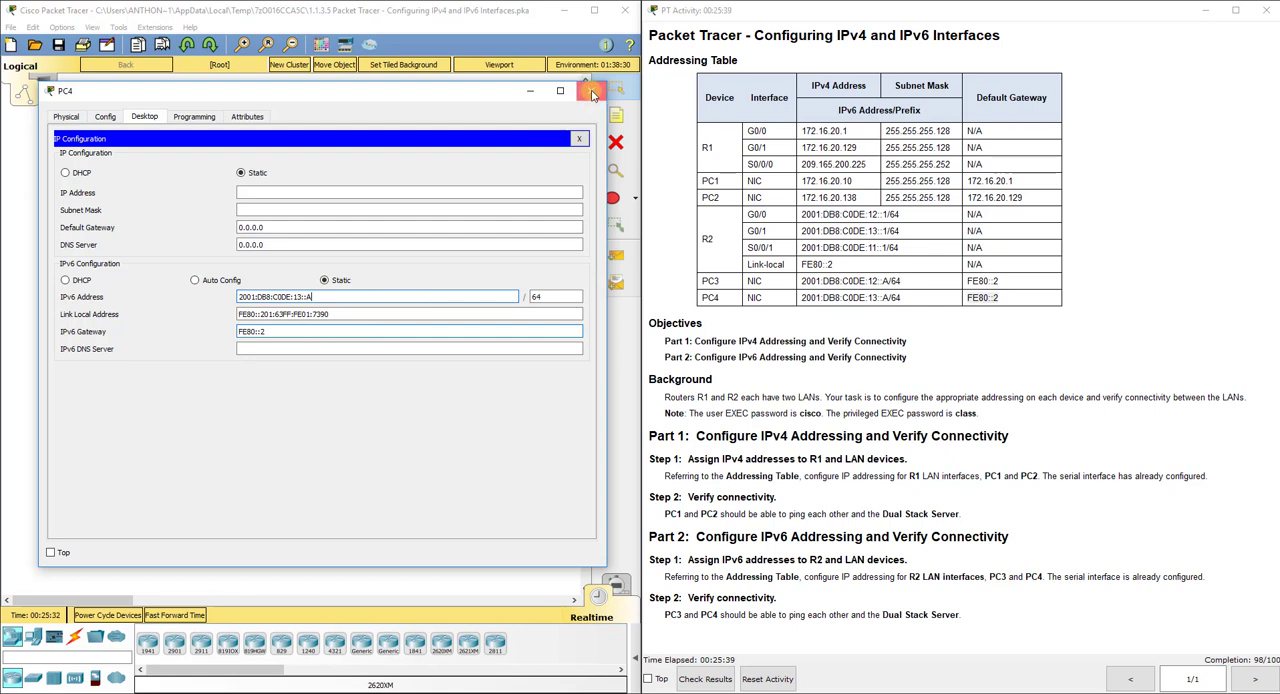
left_click(592, 90)
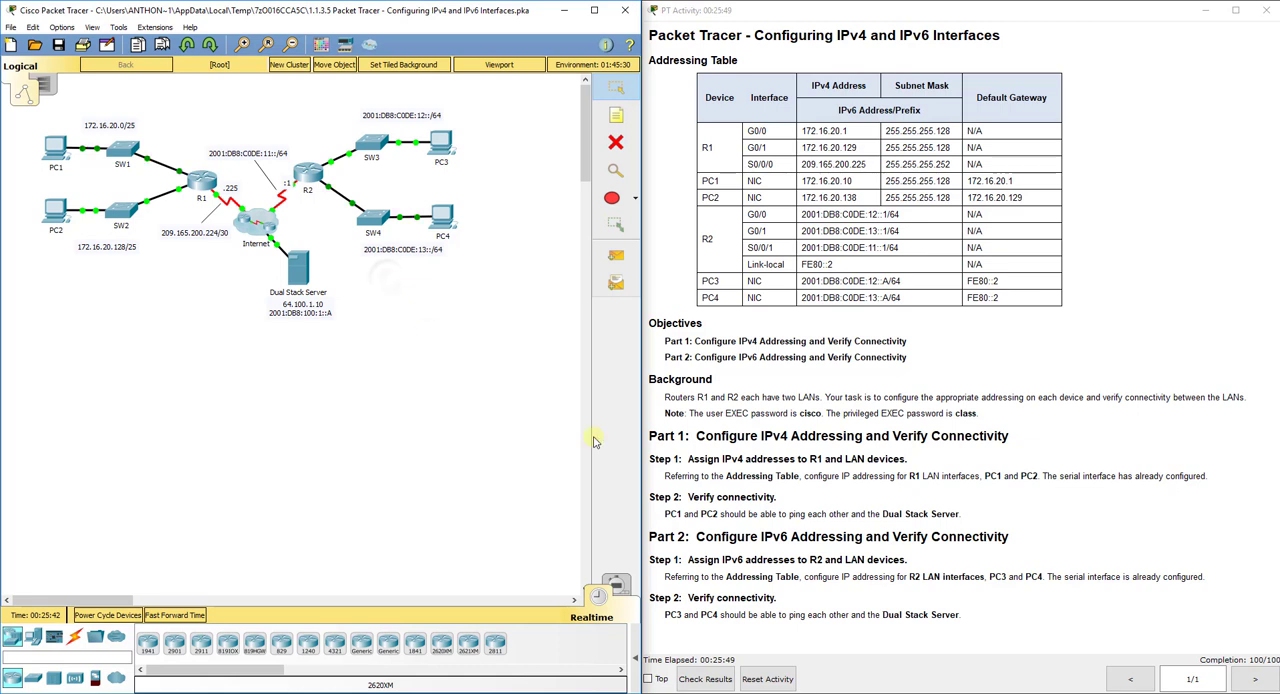
mouse_move(448, 356)
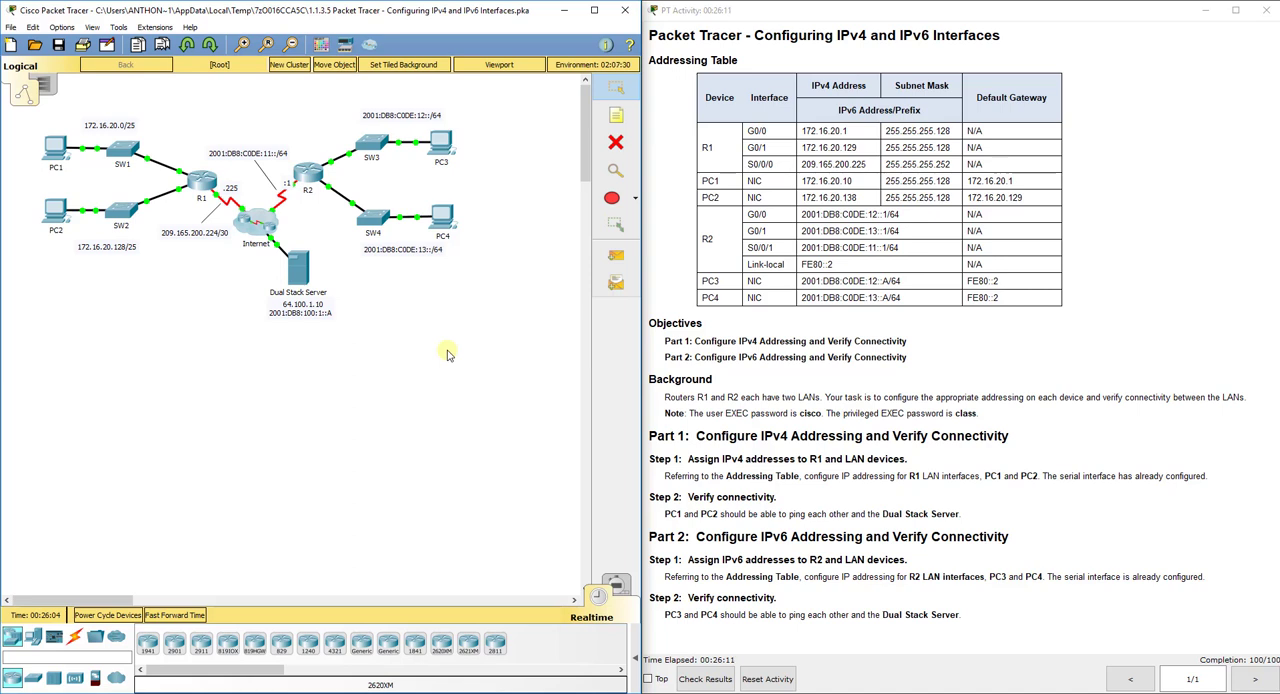
mouse_move(456, 364)
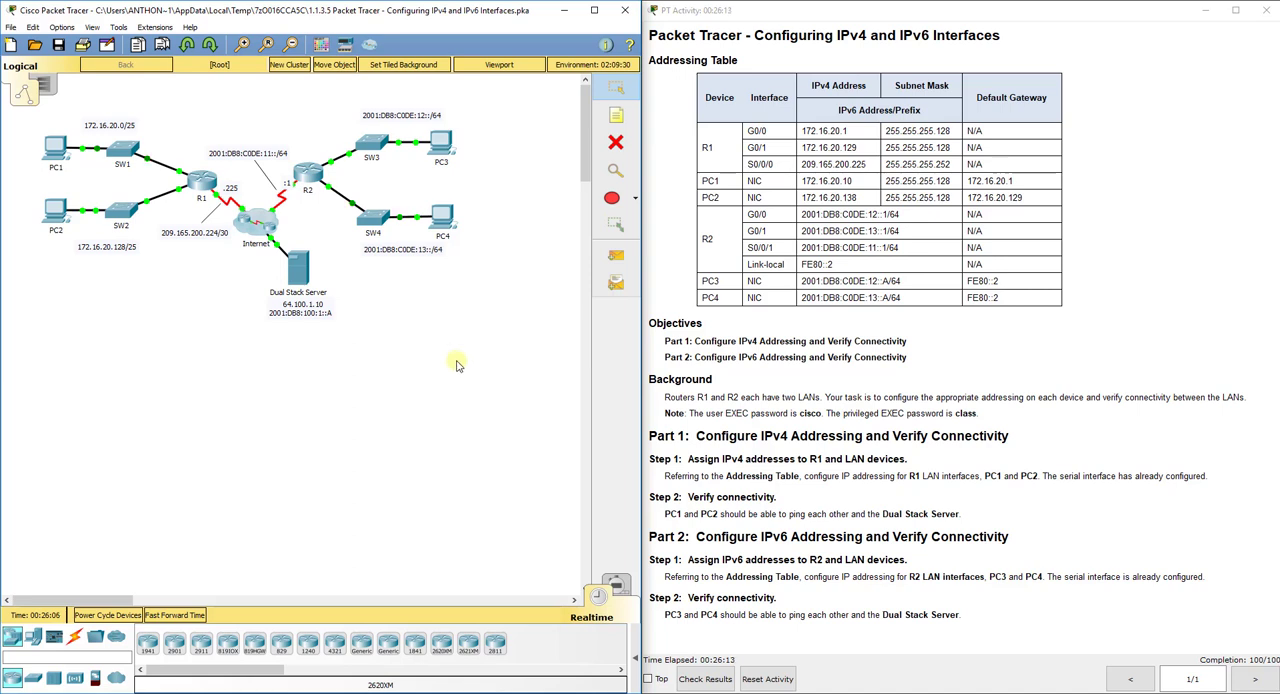